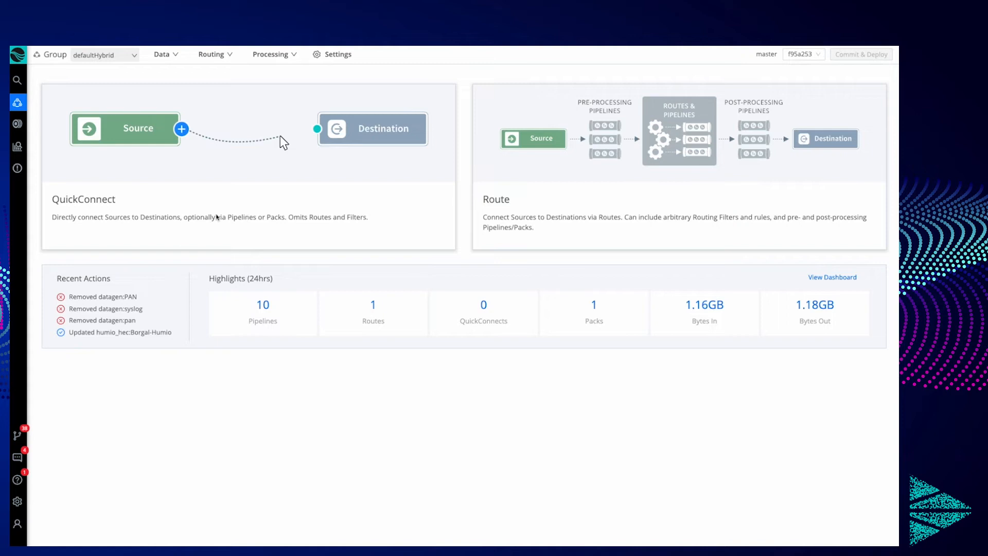
mouse_move(183, 260)
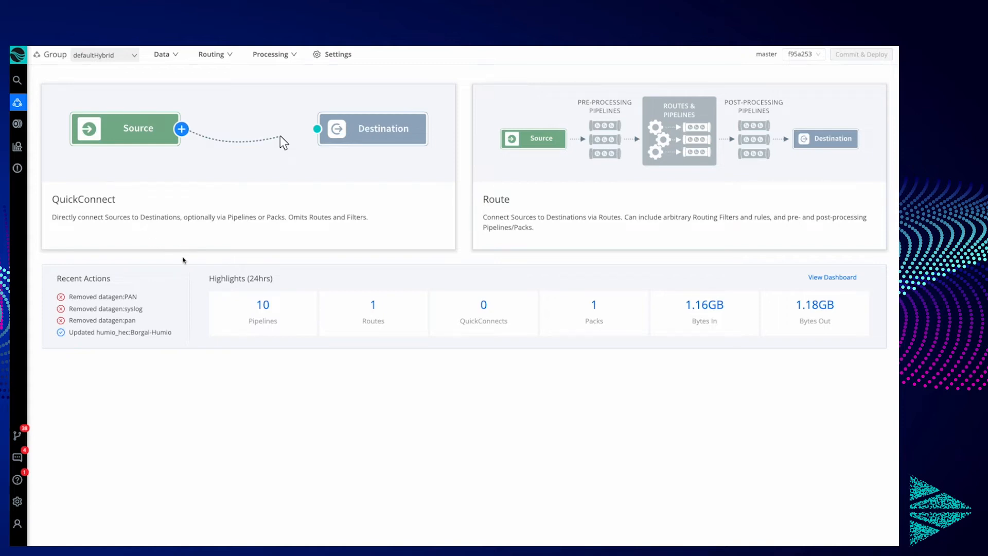
mouse_move(168, 259)
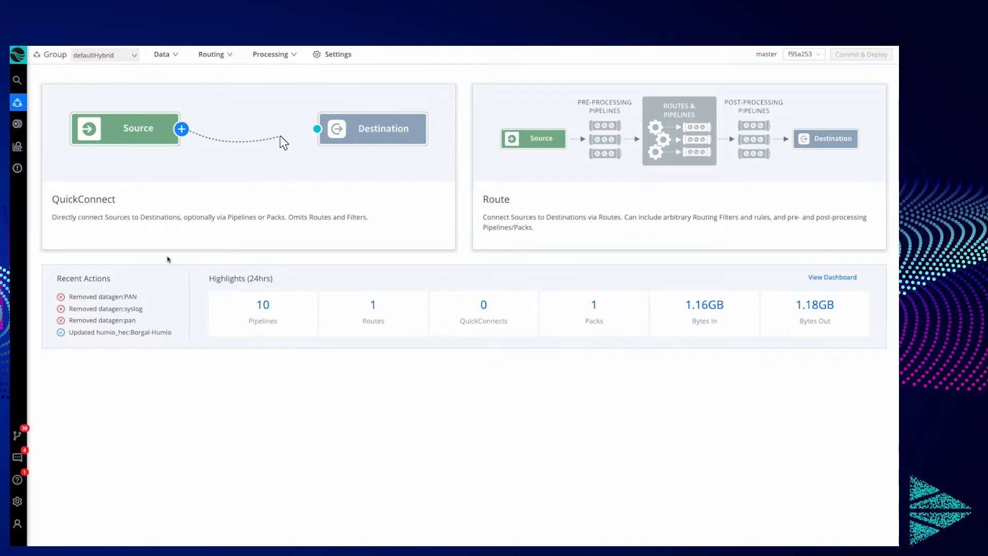
mouse_move(177, 62)
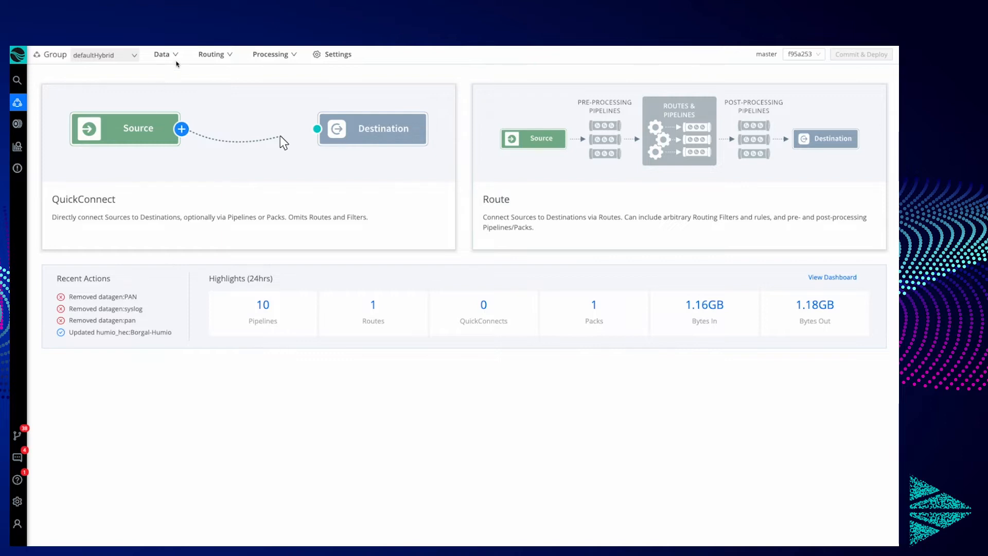
Show the empty Datagen sources list via Data > Sources, filtered to System and Internal.
left_click(163, 53)
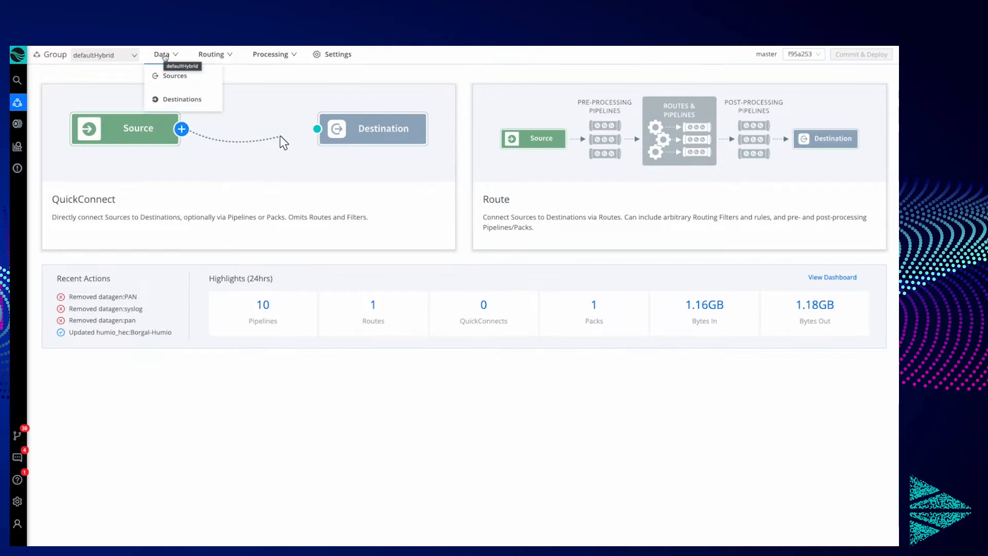
left_click(175, 76)
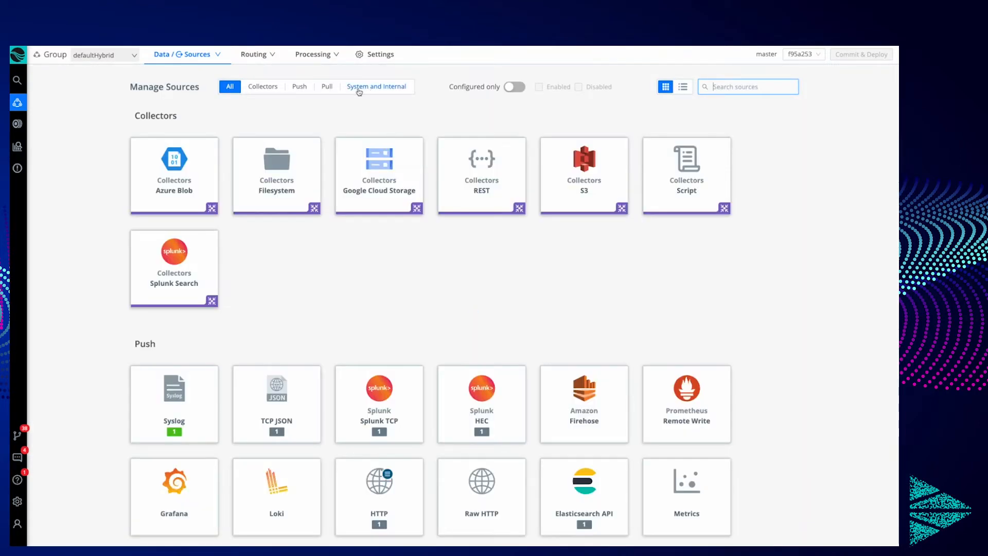
left_click(376, 86)
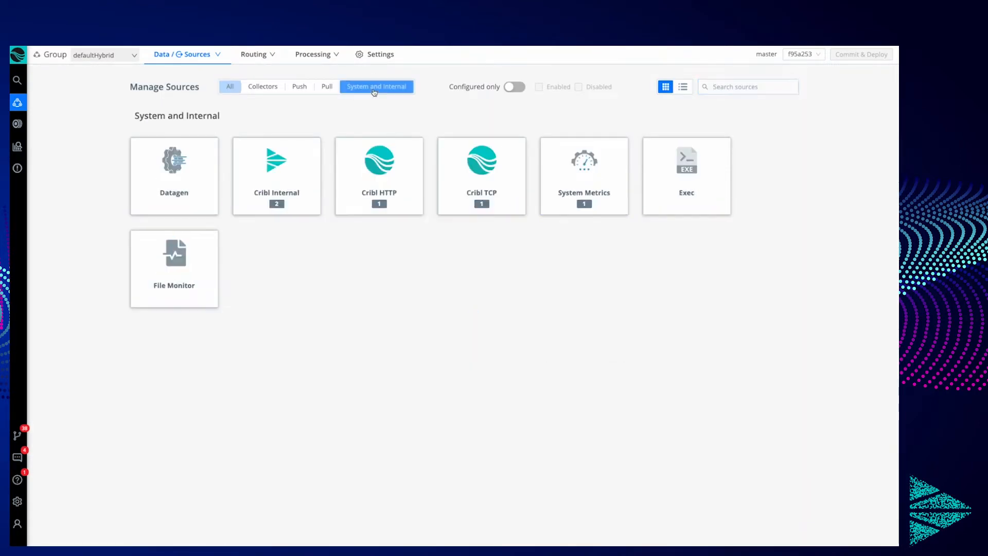
mouse_move(173, 175)
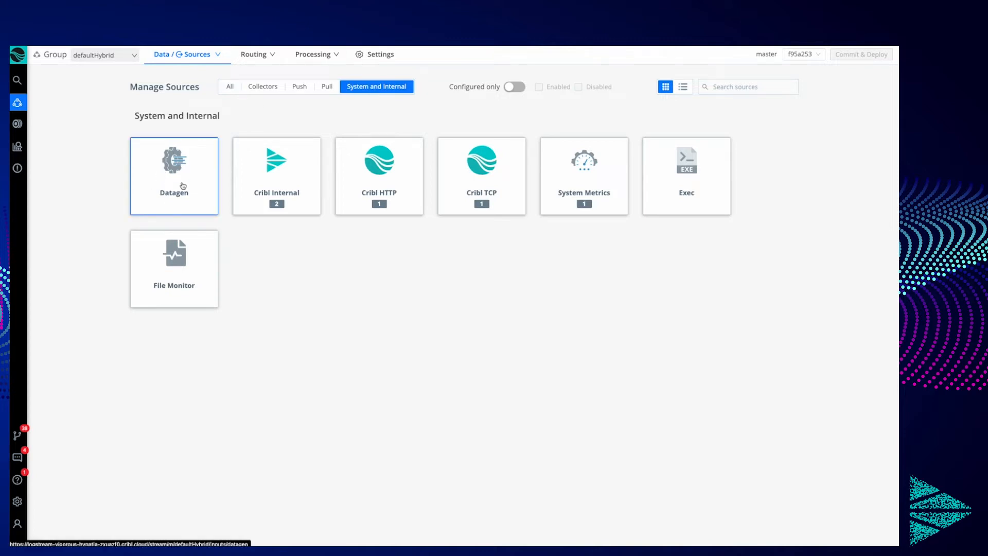
left_click(173, 175)
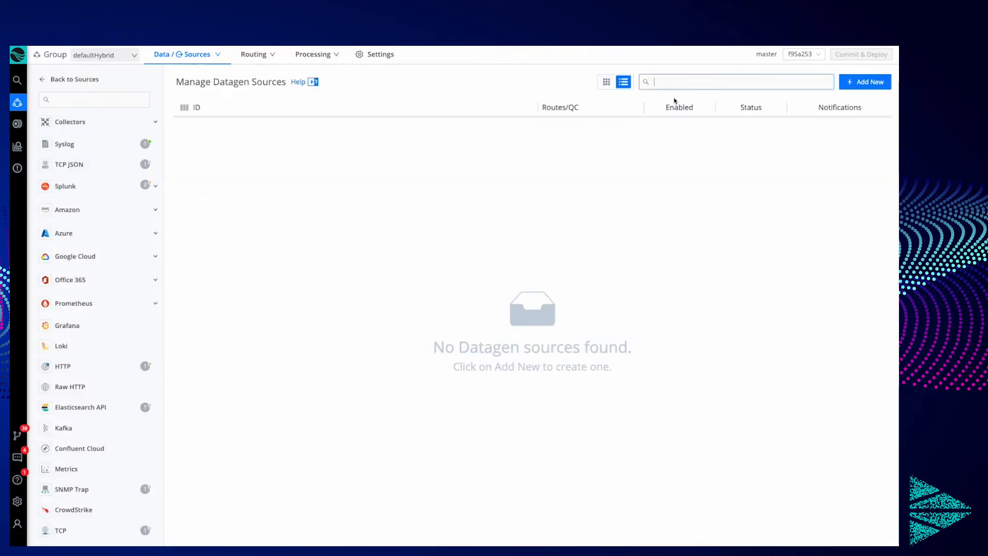
Add and save a Datagen source with ID 'syslog' using the syslog.log generator file.
left_click(865, 81)
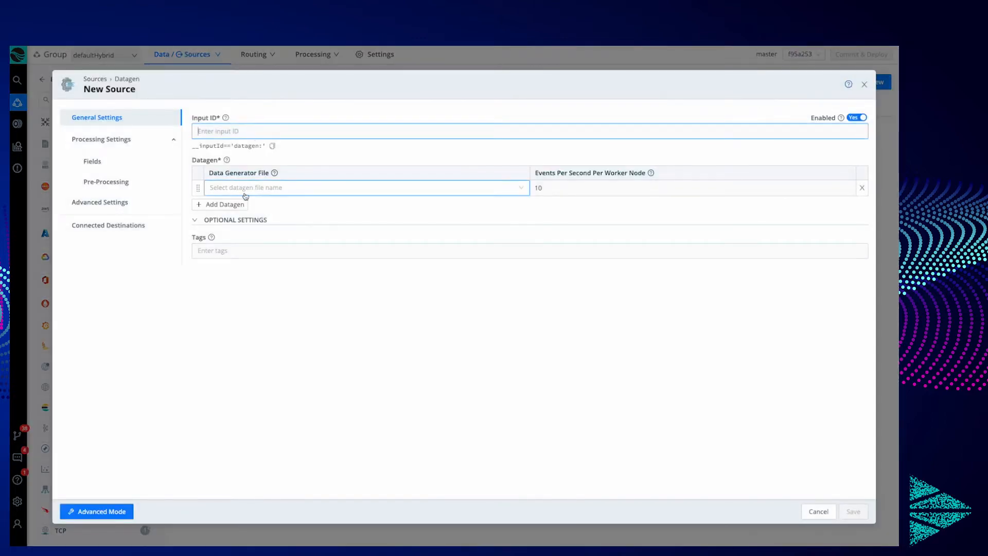
left_click(365, 187)
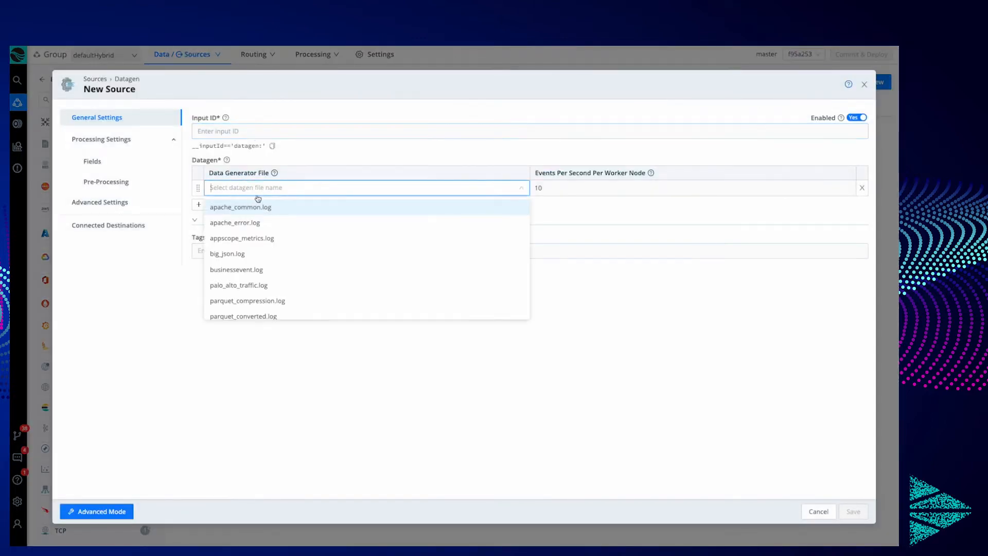
scroll("down", 3)
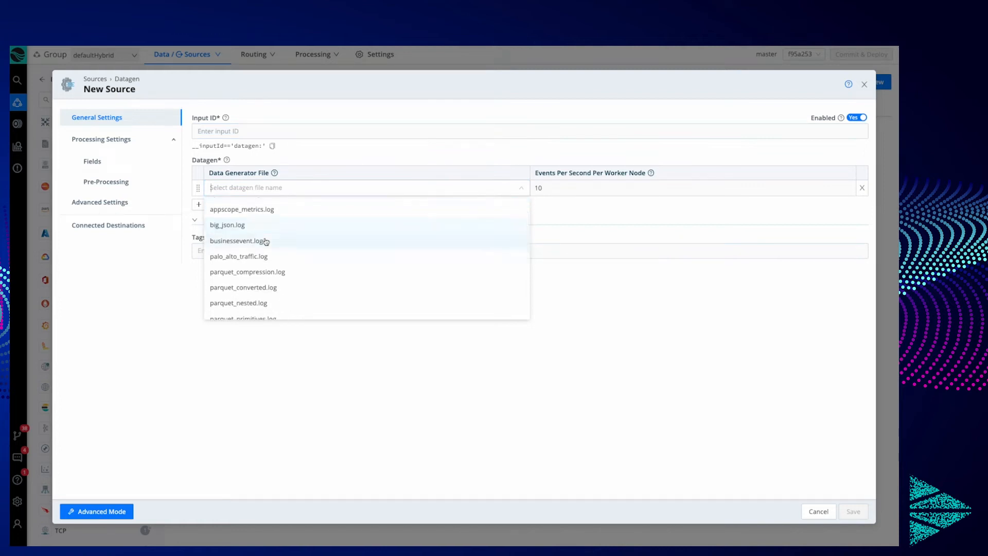
scroll("down", 3)
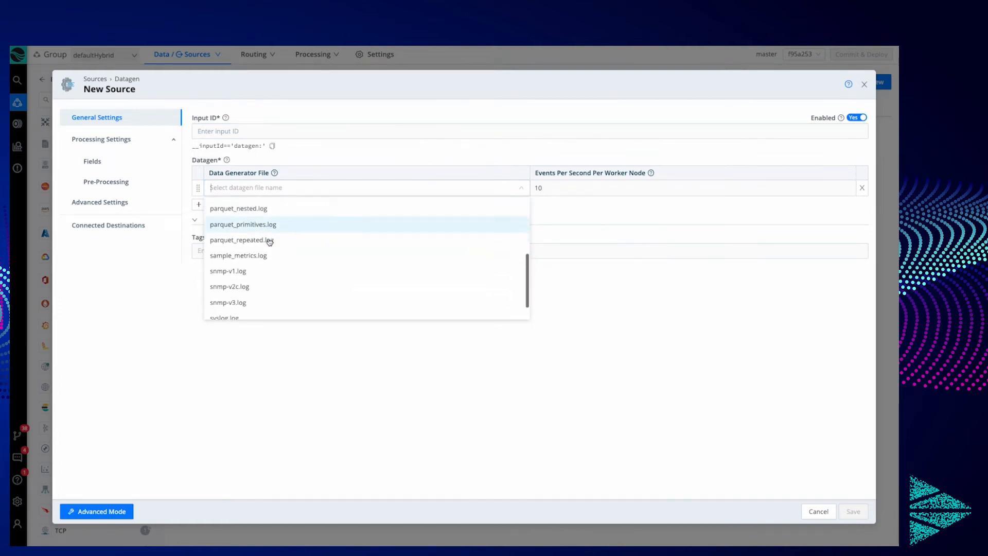
scroll("down", 3)
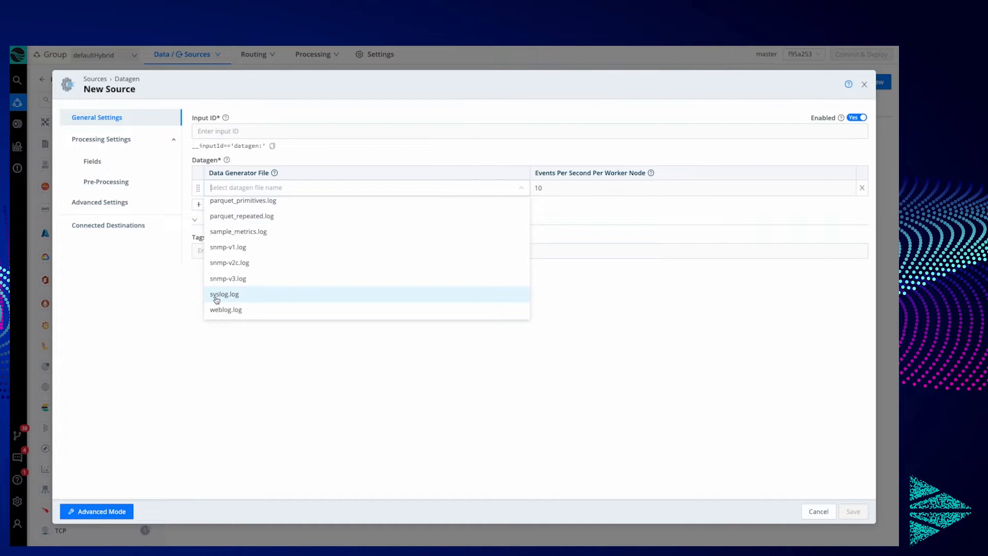
left_click(224, 294)
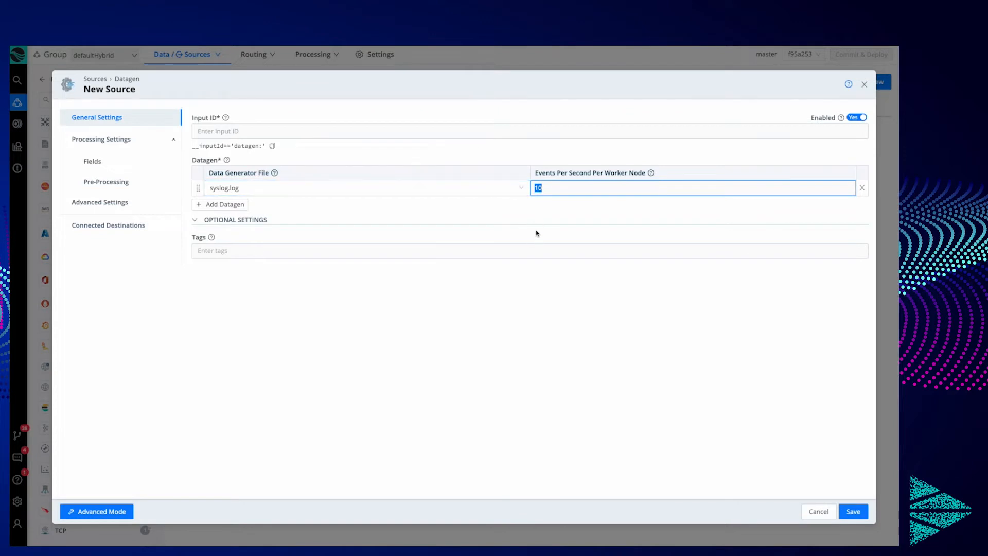
left_click(350, 131)
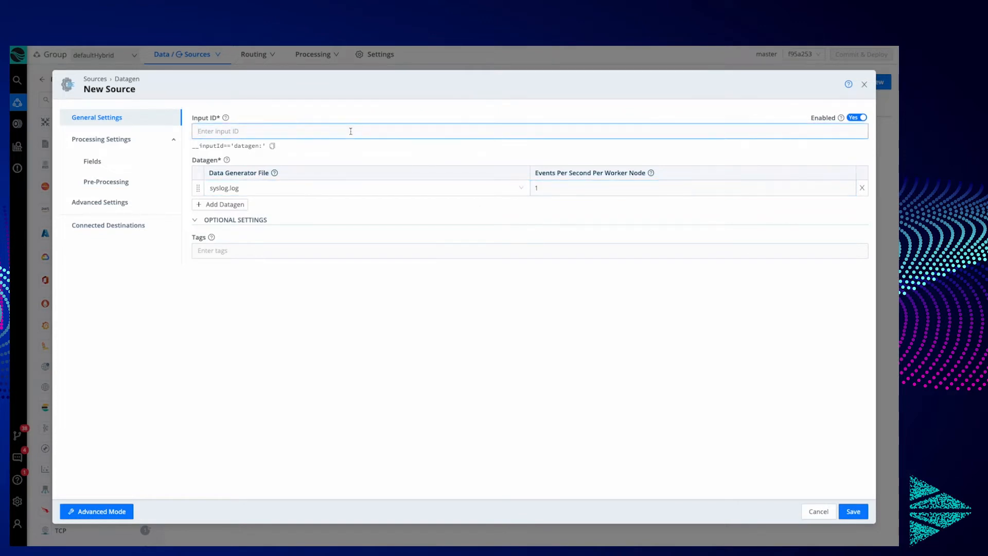
type("syslog")
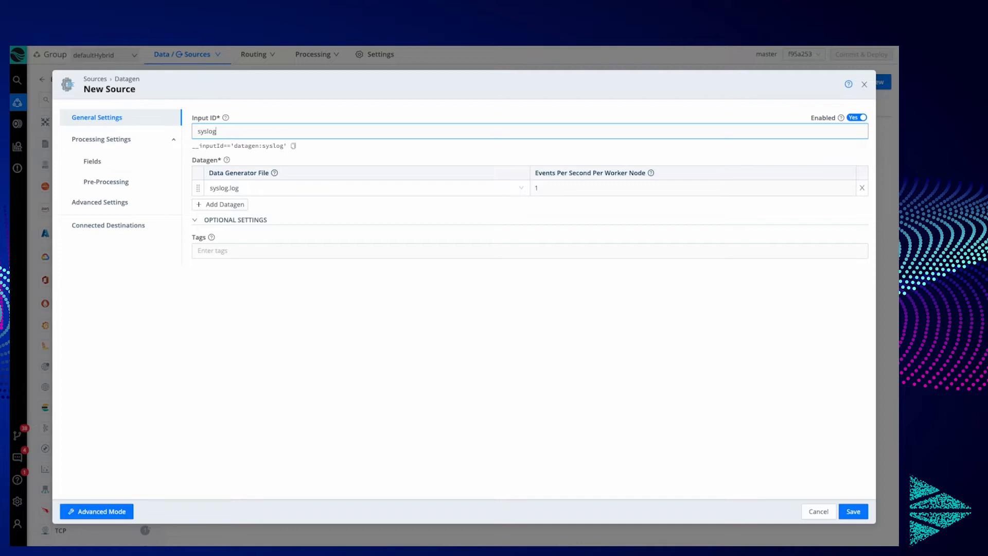
mouse_move(817, 503)
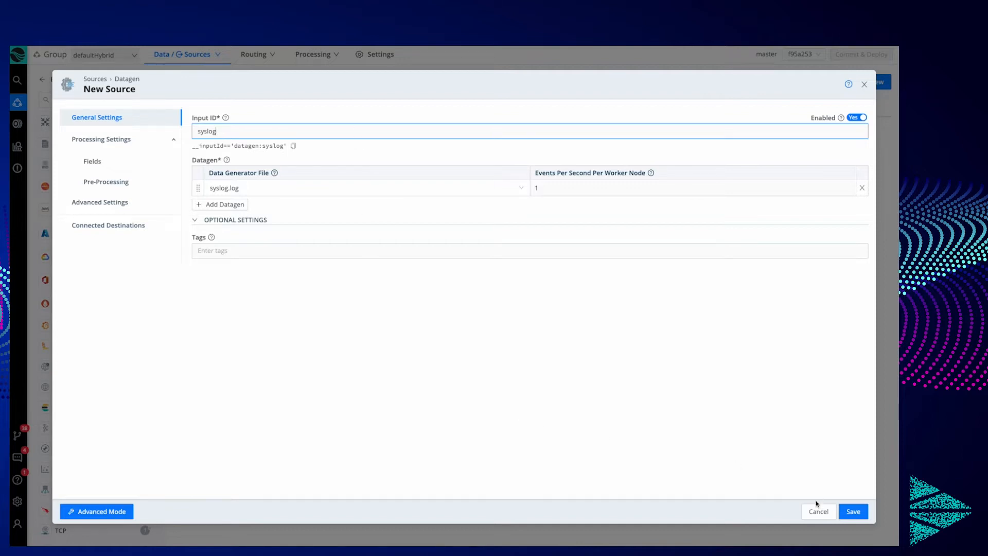
left_click(853, 510)
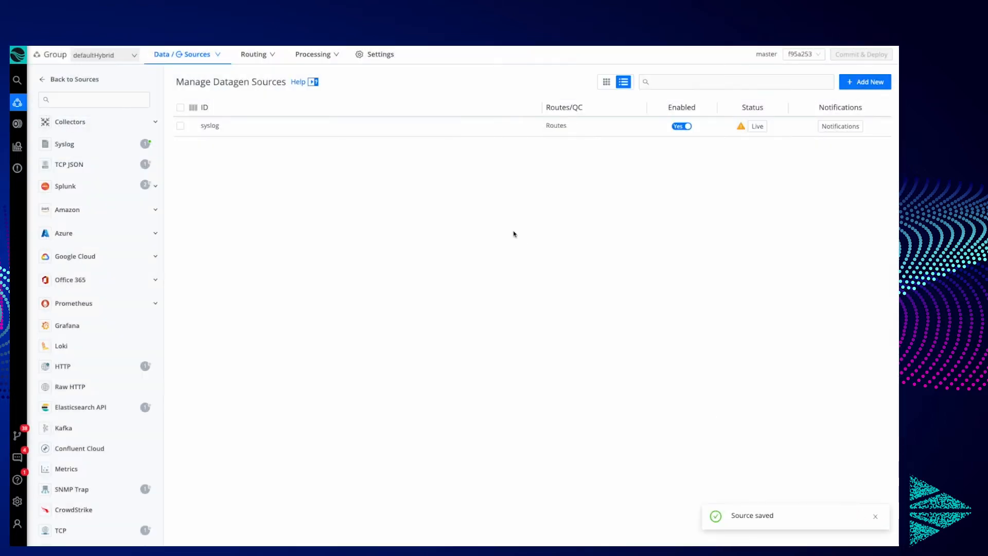
Commit and deploy the syslog source's inputs.yml change to defaultHybrid.
left_click(861, 54)
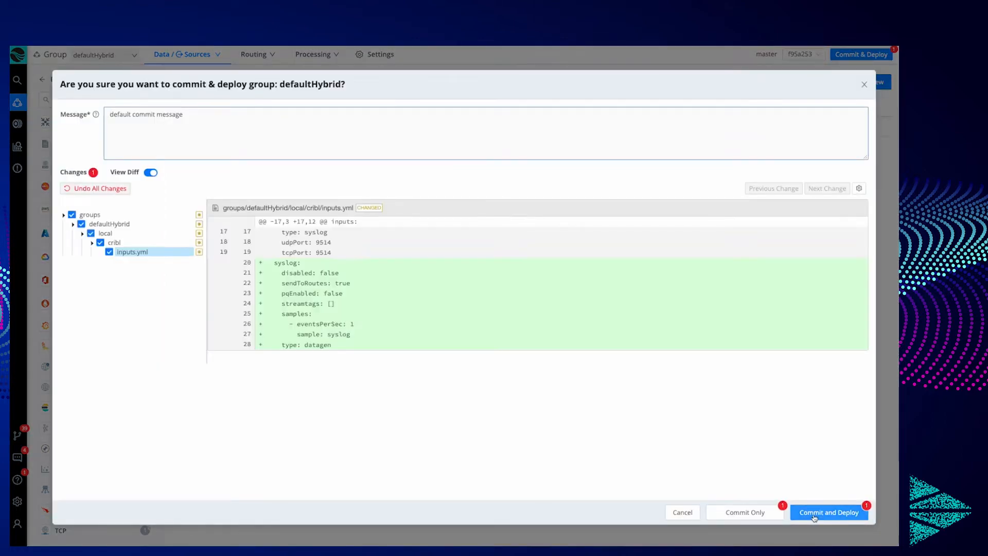
left_click(828, 511)
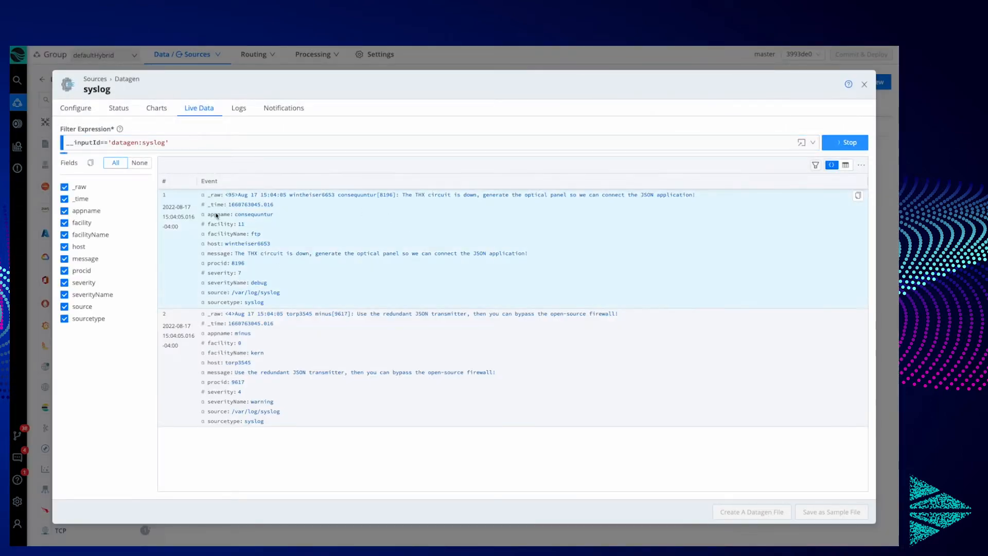
Scroll through the syslog source's live sample events, then close the source view.
scroll("down", 3)
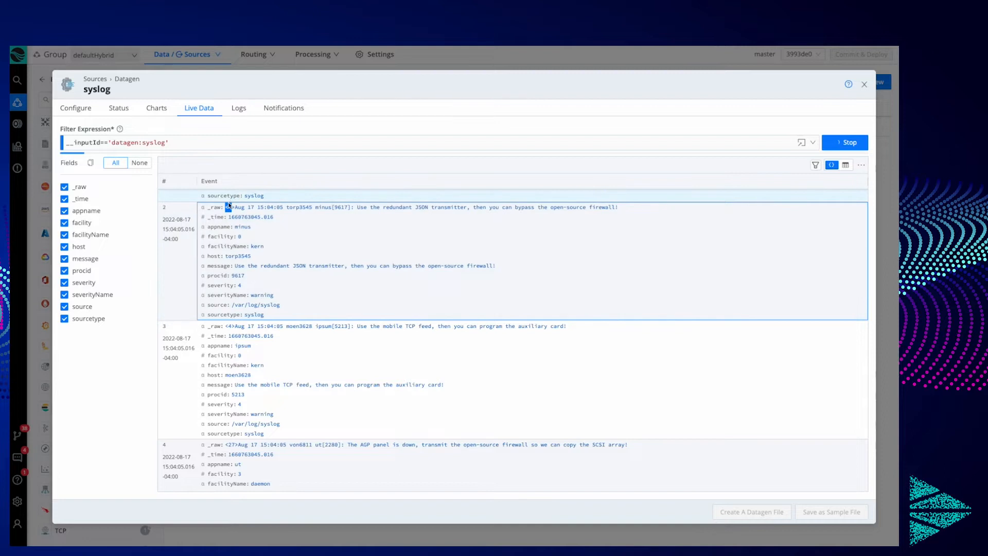
mouse_move(350, 214)
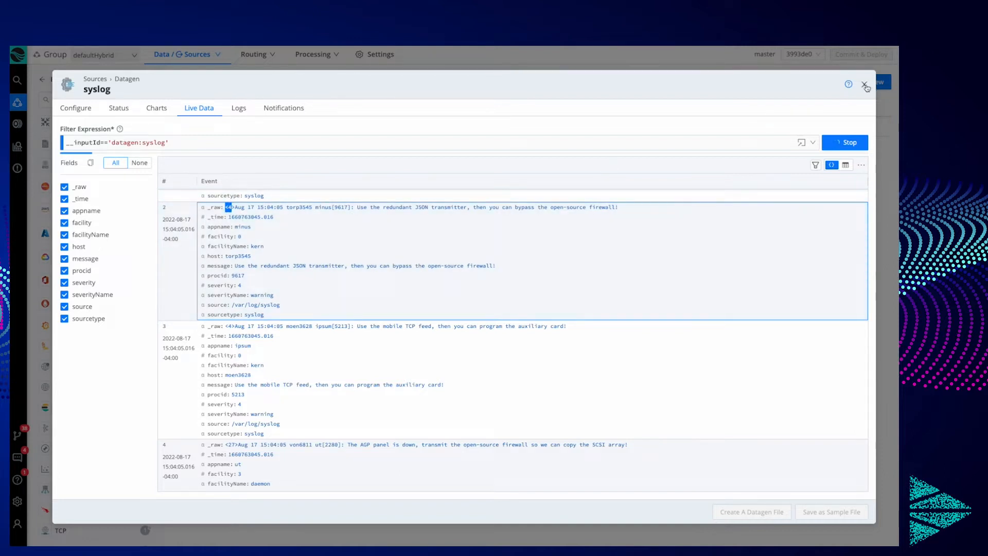
left_click(865, 84)
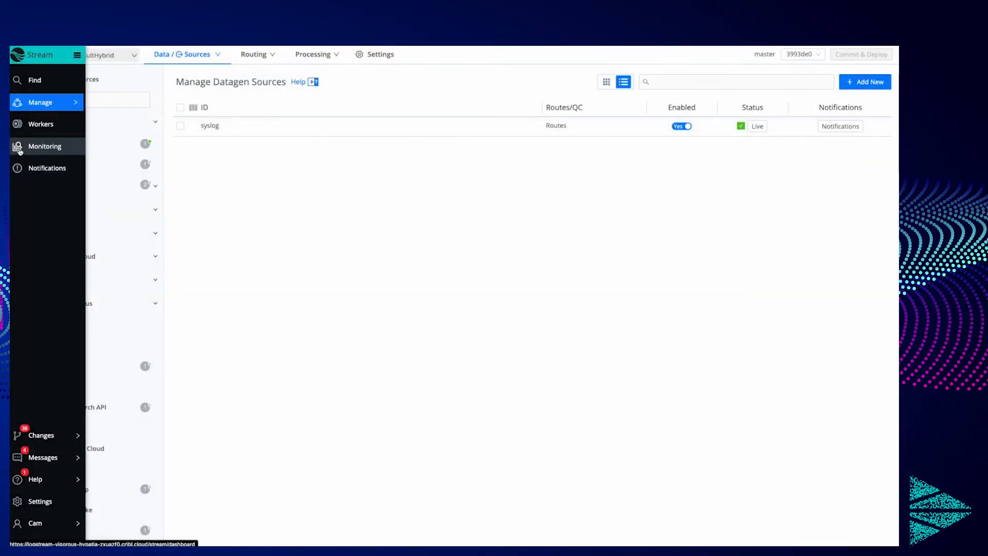
View Monitoring > Data > Sources filtered to datagen to check defaultHybrid:syslog throughput.
left_click(45, 146)
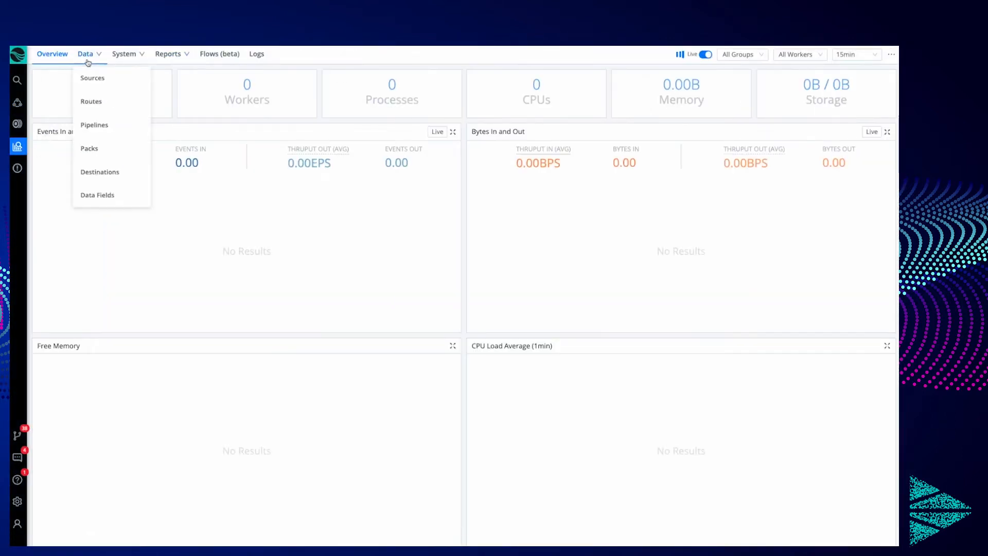
left_click(92, 78)
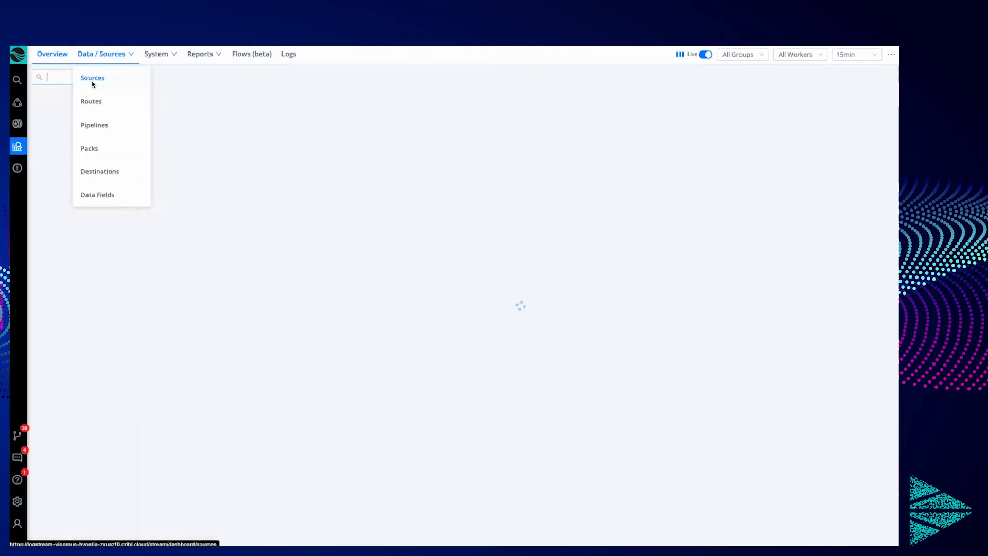
left_click(92, 78)
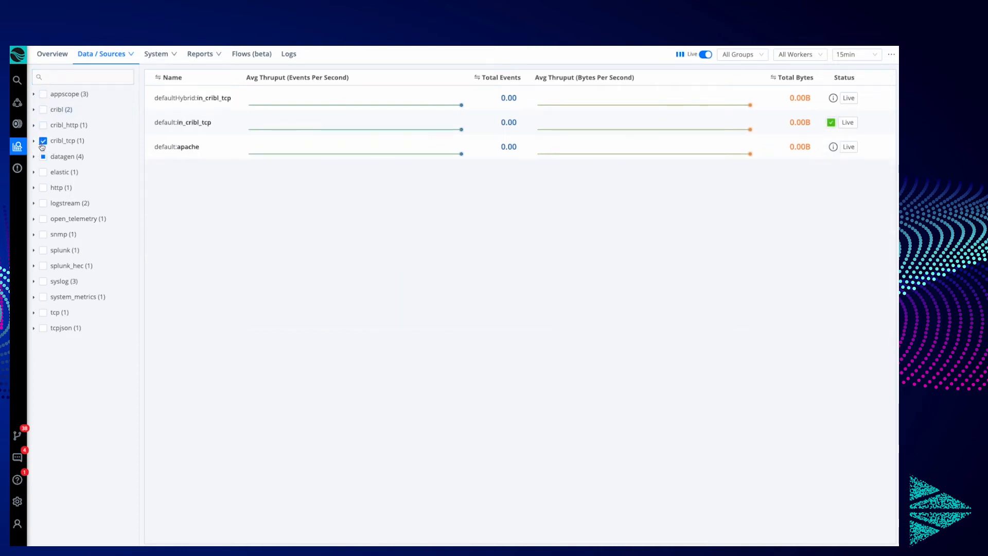
left_click(43, 156)
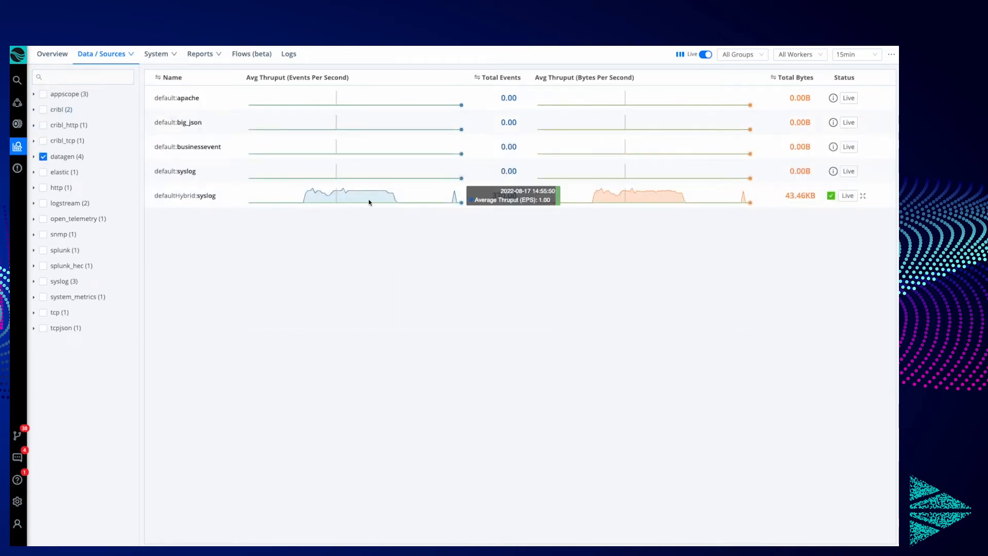
mouse_move(200, 203)
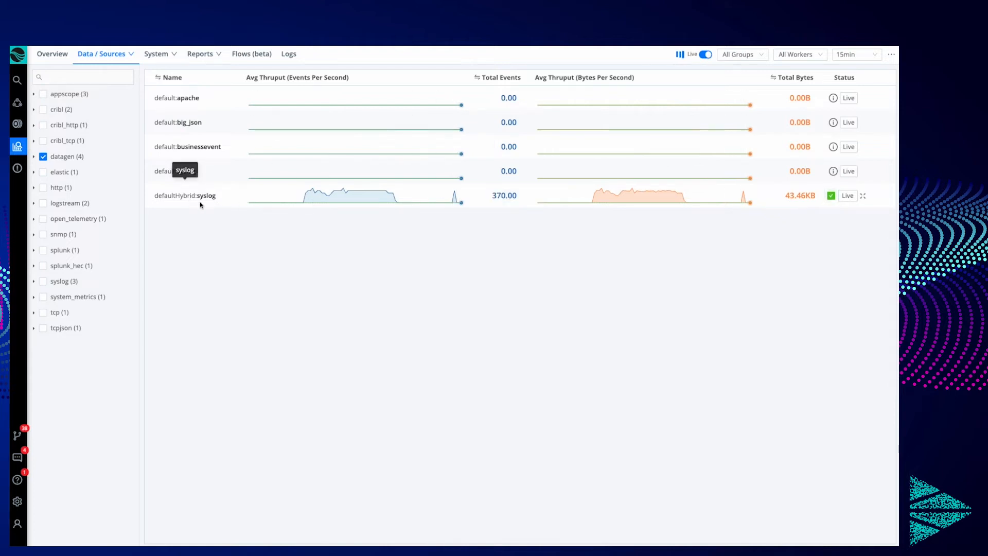
mouse_move(454, 195)
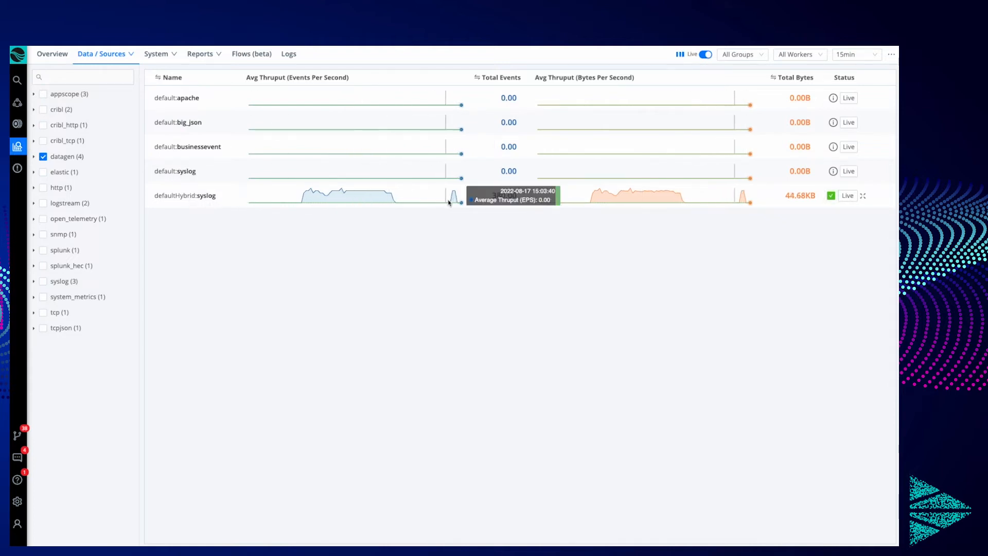
mouse_move(589, 95)
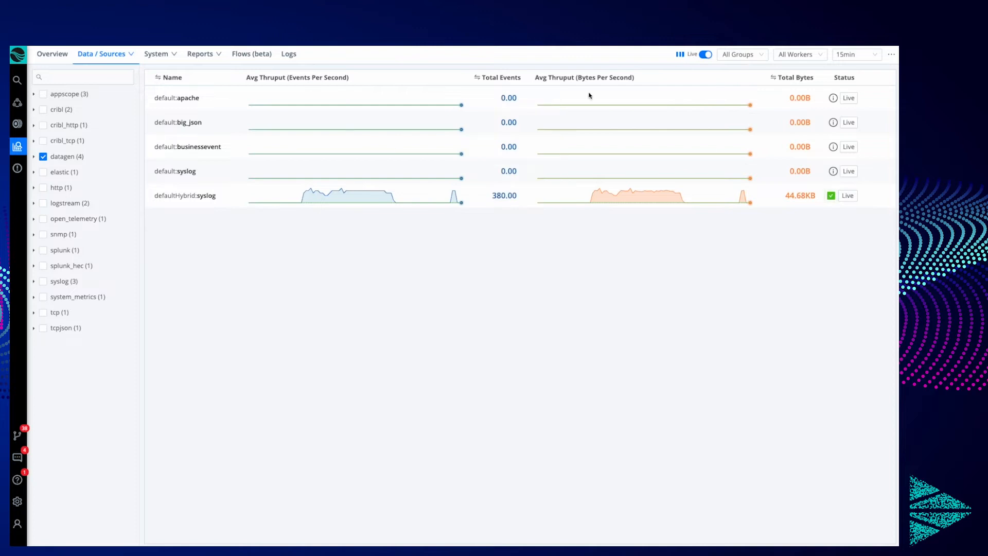
mouse_move(744, 205)
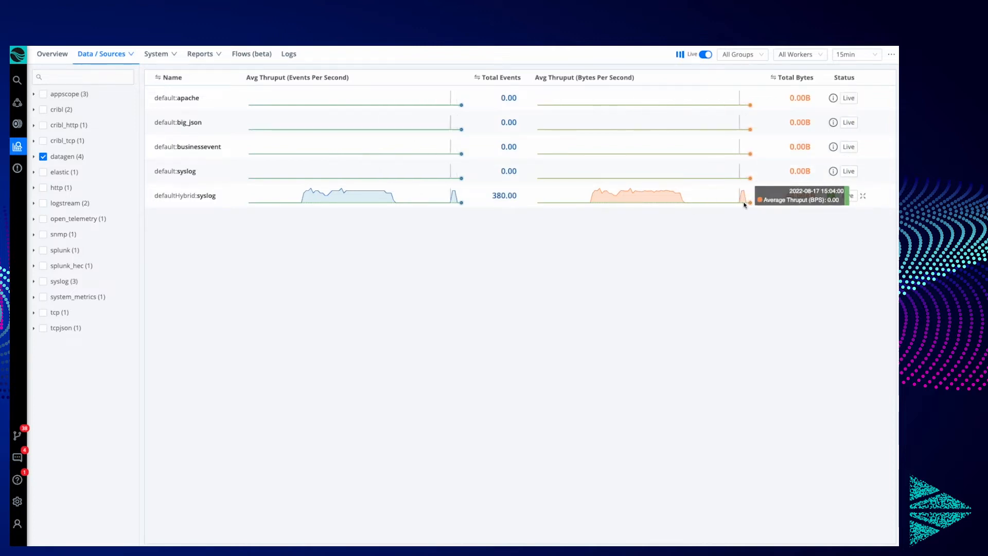
mouse_move(457, 202)
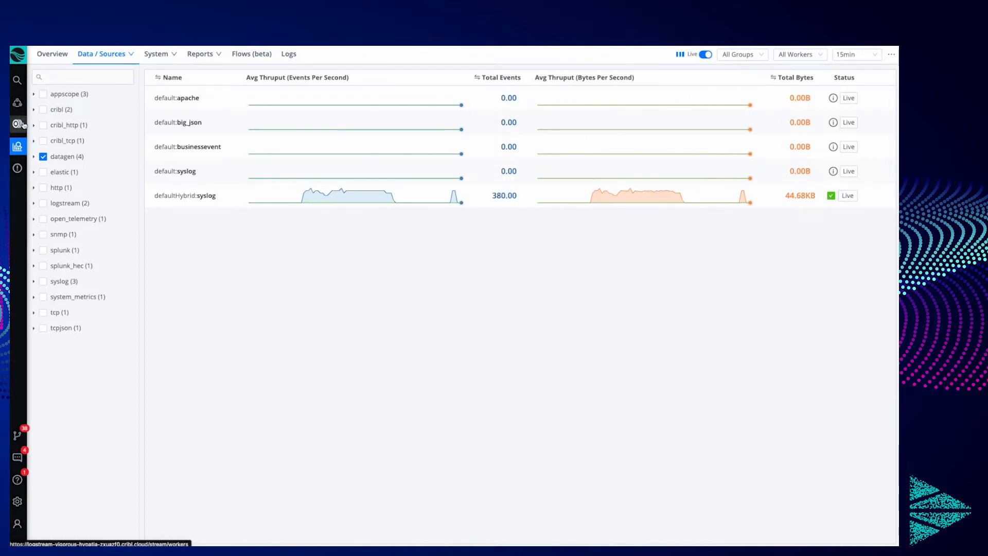
On the QuickConnect board, add the existing syslog Datagen source, switching it from Routes.
left_click(184, 194)
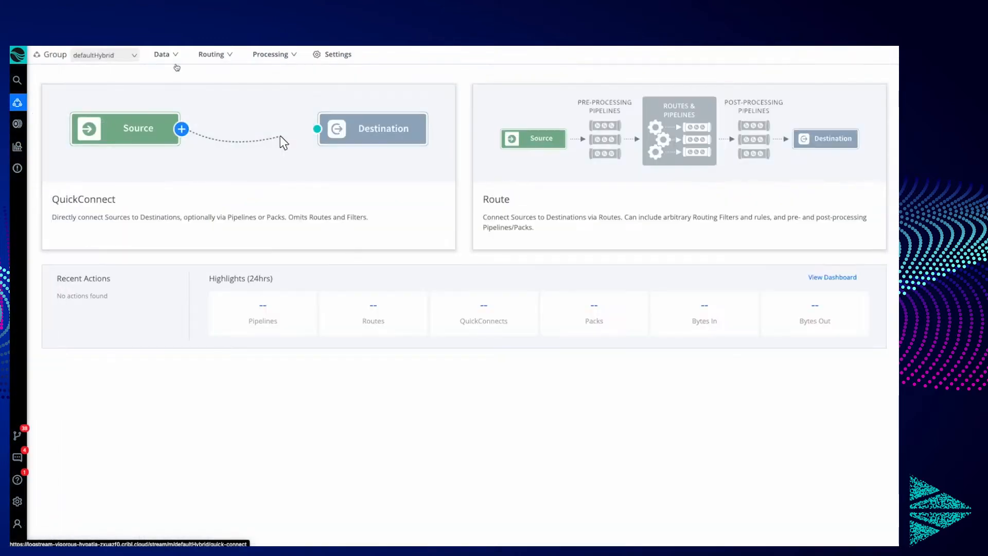
left_click(213, 54)
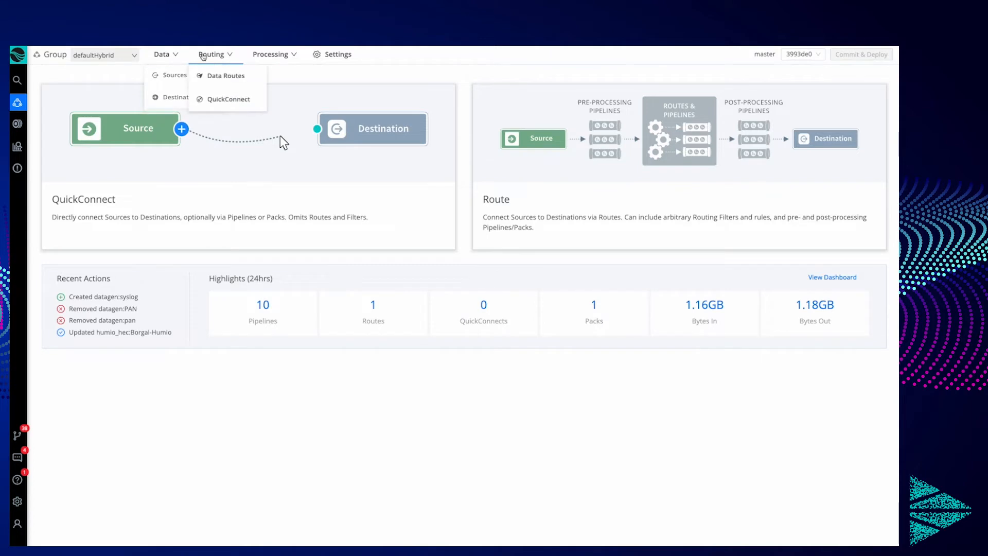
mouse_move(227, 99)
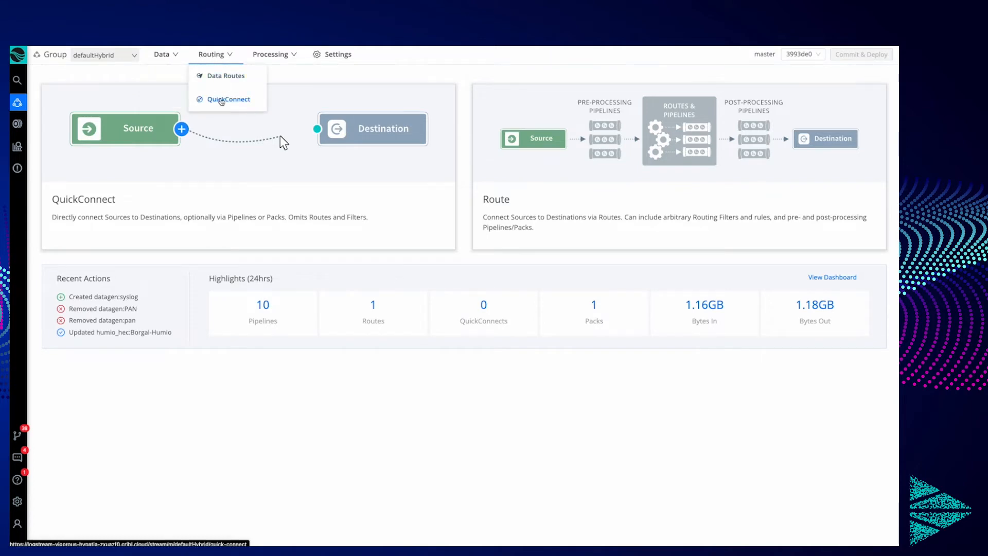
left_click(227, 99)
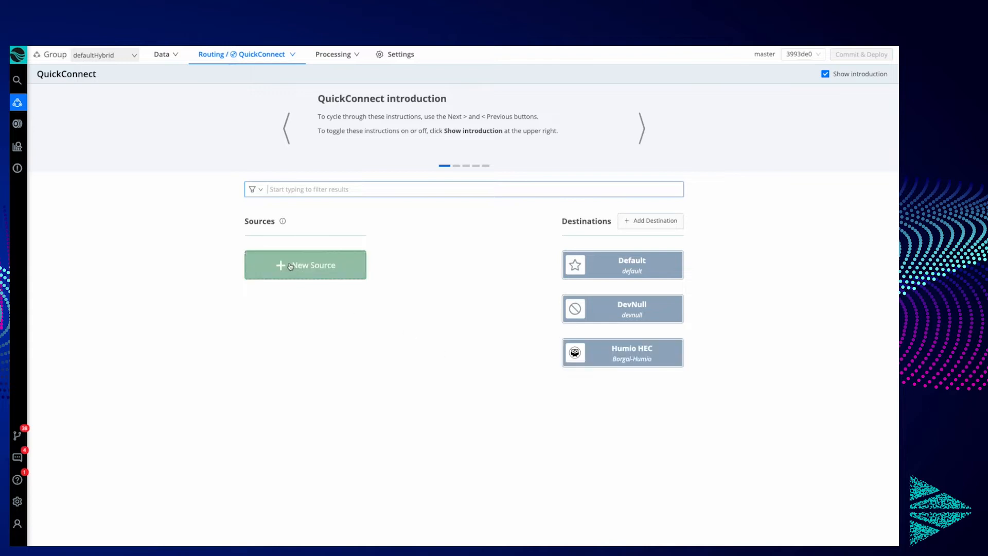
left_click(304, 264)
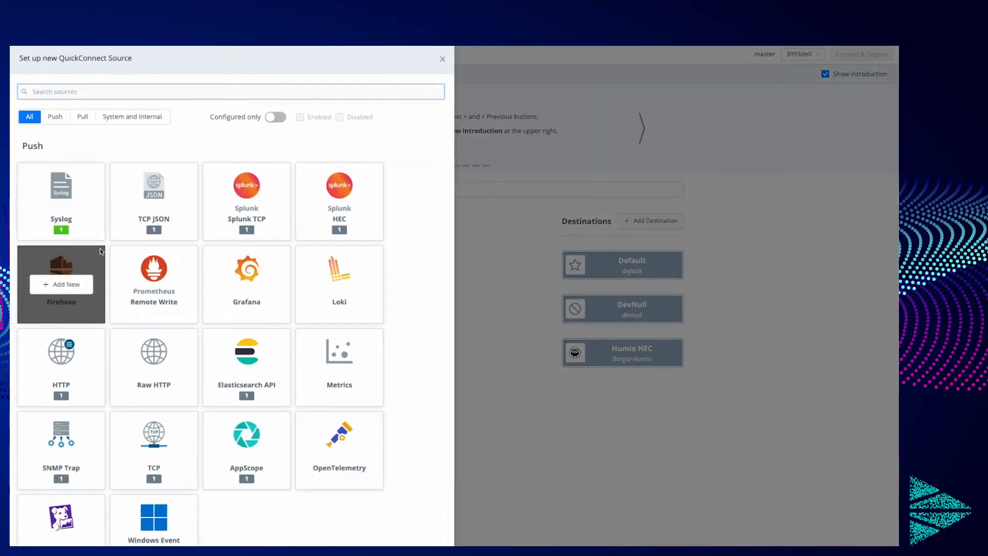
left_click(132, 117)
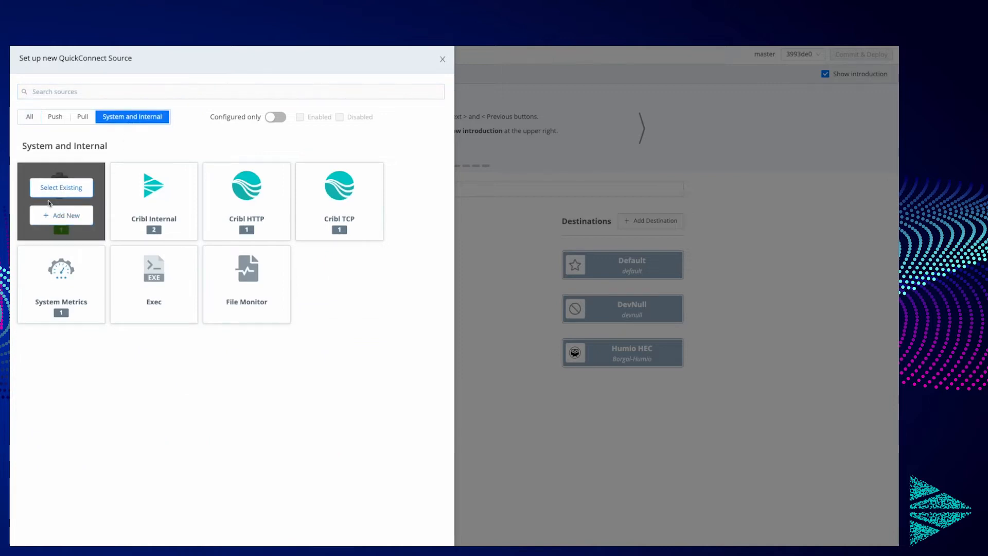
left_click(61, 187)
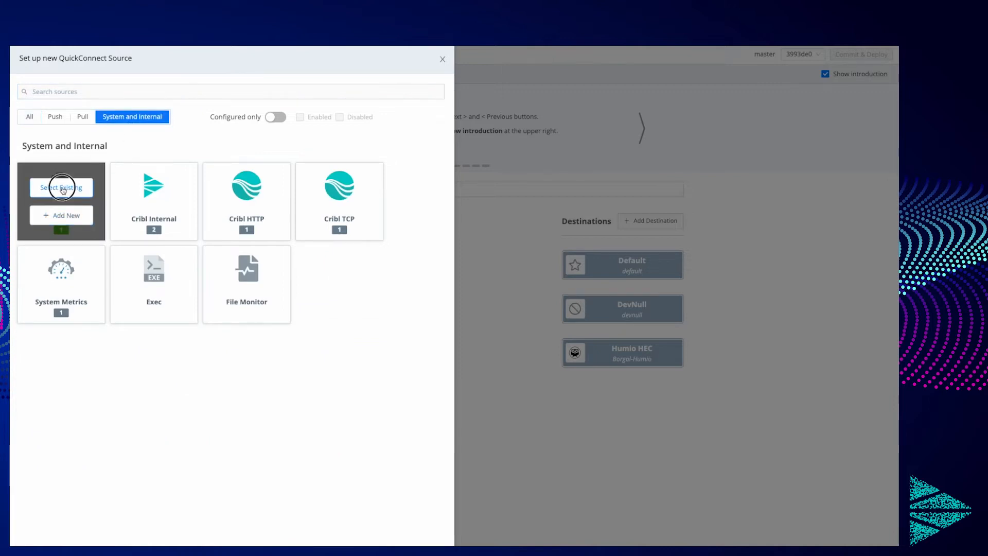
left_click(61, 188)
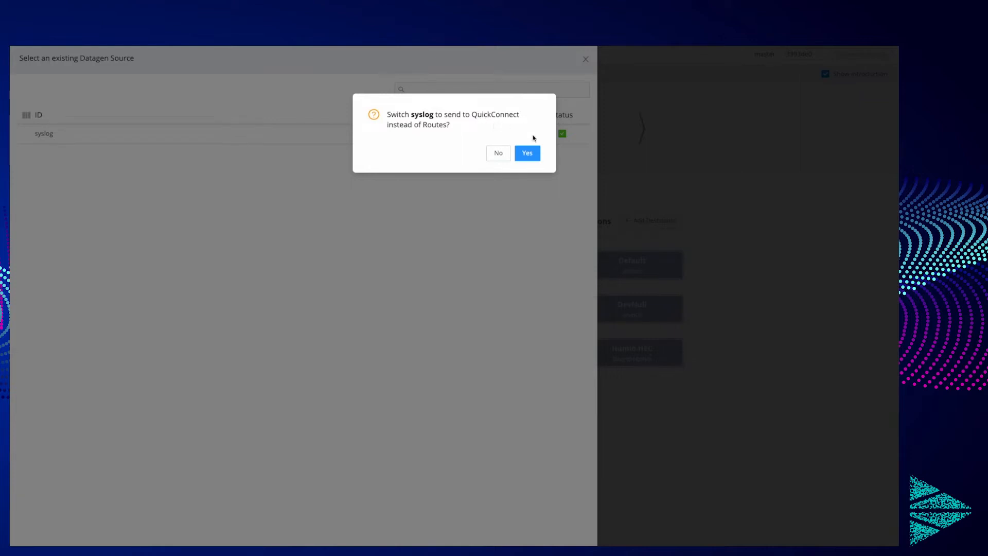
left_click(526, 153)
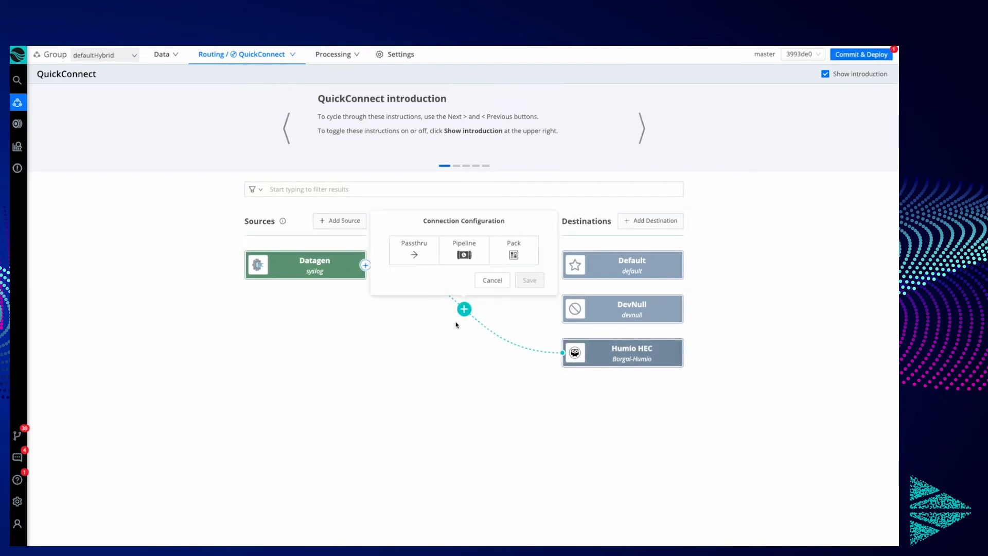
Connect syslog to Humio HEC and DevNull as Passthru, then review pending changes.
left_click(413, 250)
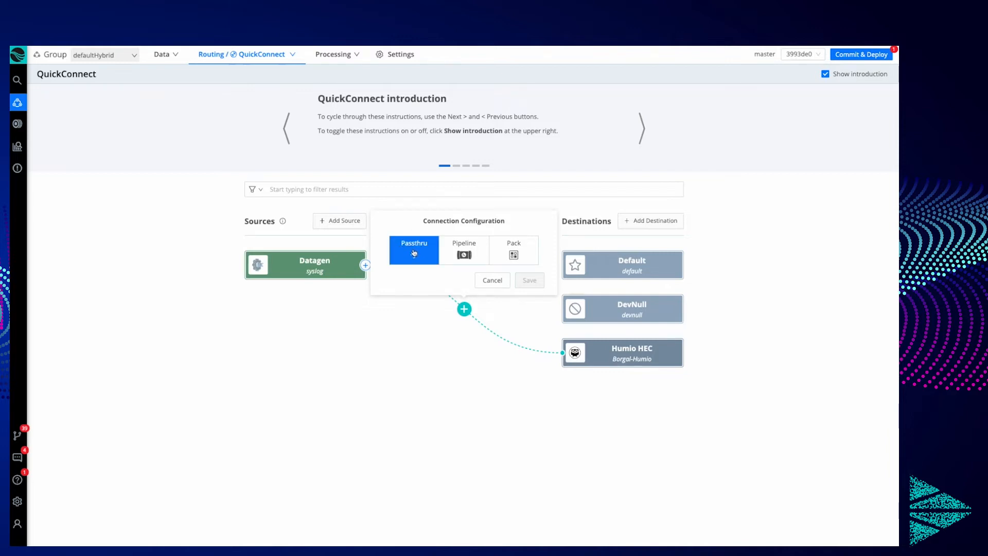
left_click(413, 250)
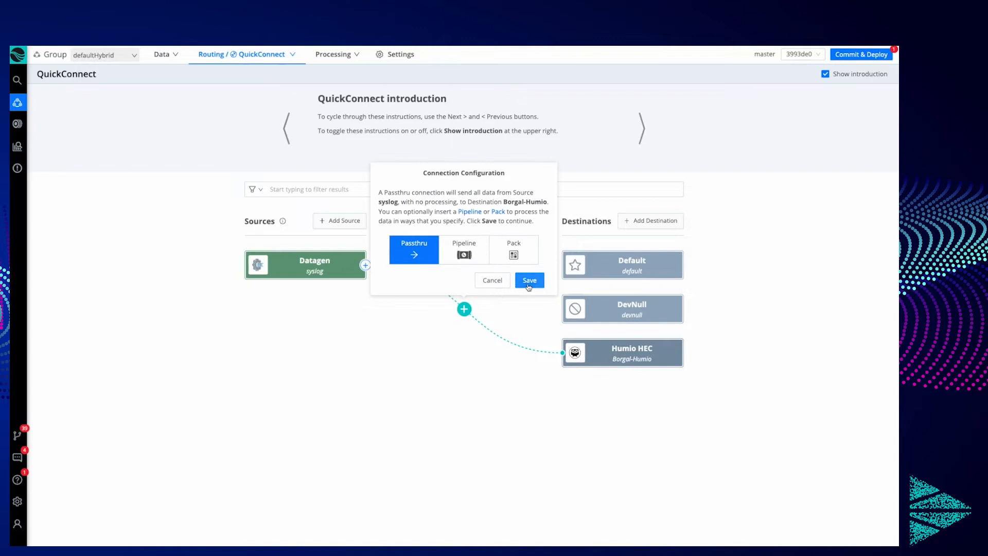
left_click(529, 279)
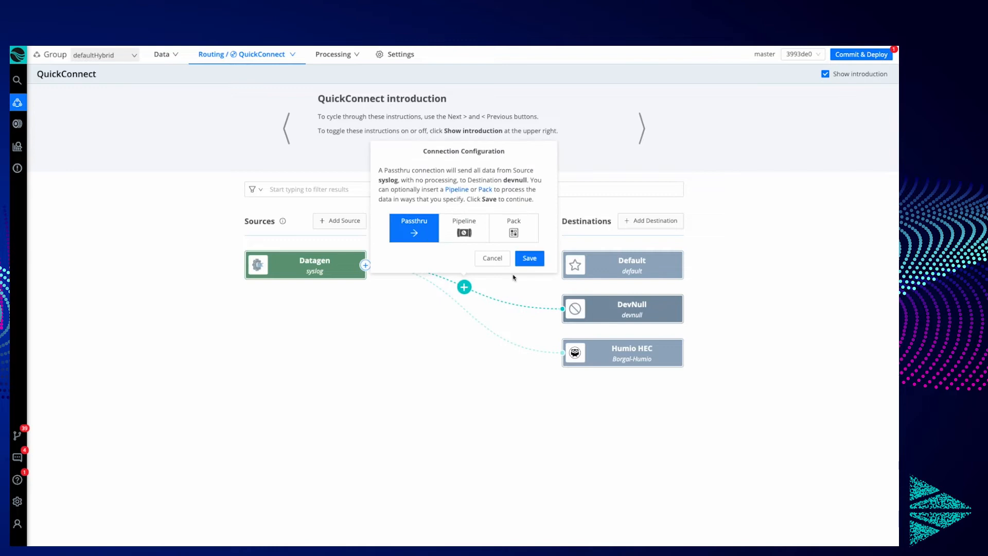
left_click(491, 259)
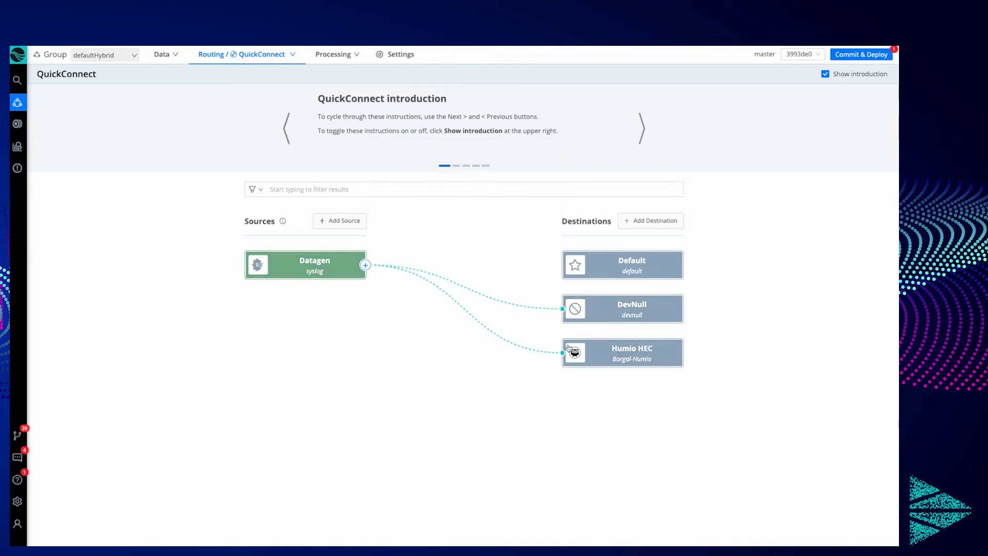
left_click(861, 54)
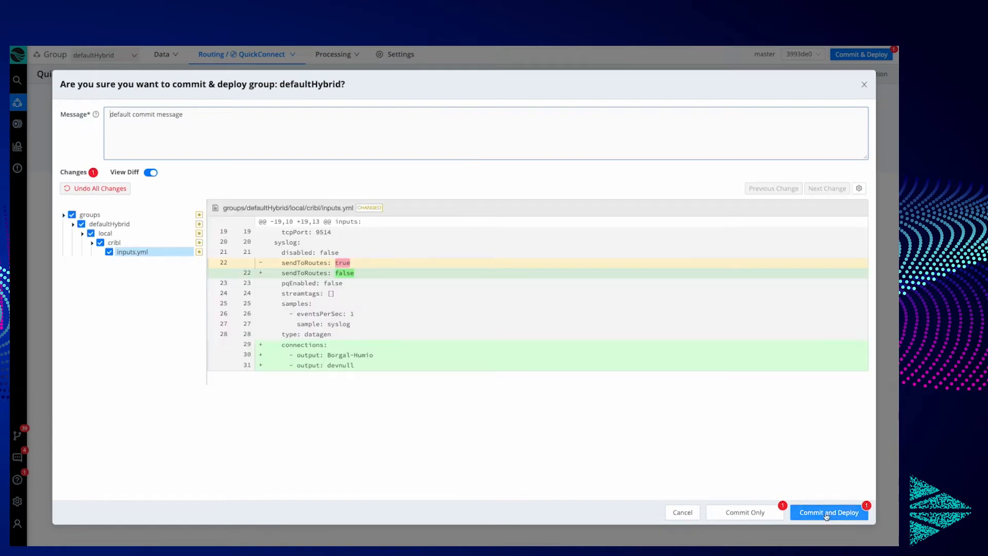
Commit and deploy the QuickConnect connections, then switch to the Humio search.
left_click(828, 511)
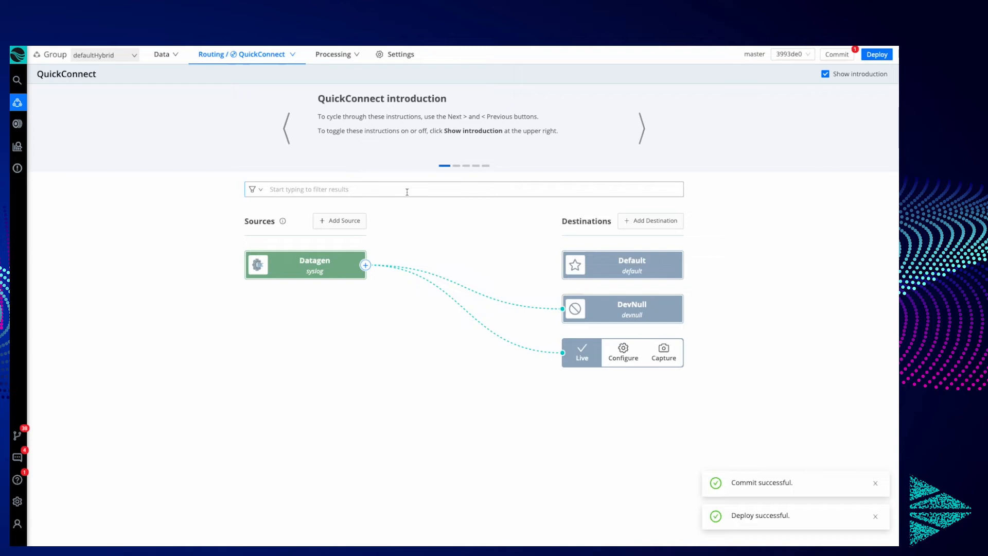
left_click(875, 54)
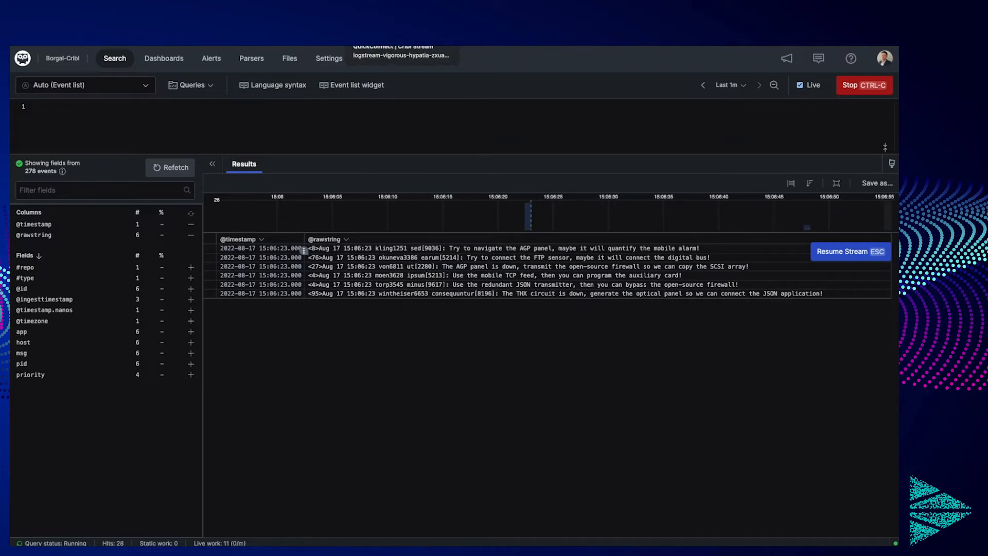
After checking syslog events in Humio, return to the Cribl Stream QuickConnect tab.
left_click(390, 55)
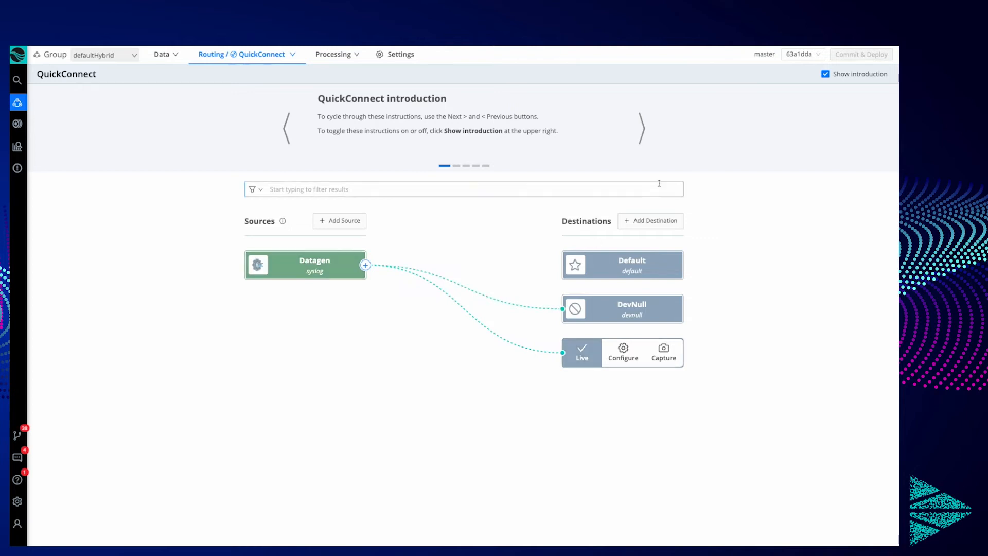
Go to Processing > Pipelines and paste the PAN firewall logs as sample data.
left_click(246, 53)
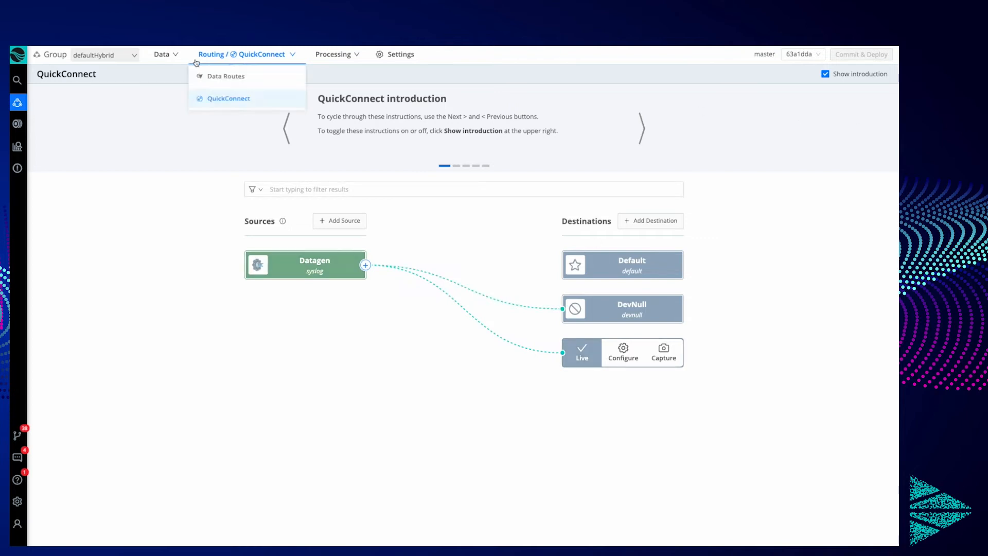
left_click(334, 54)
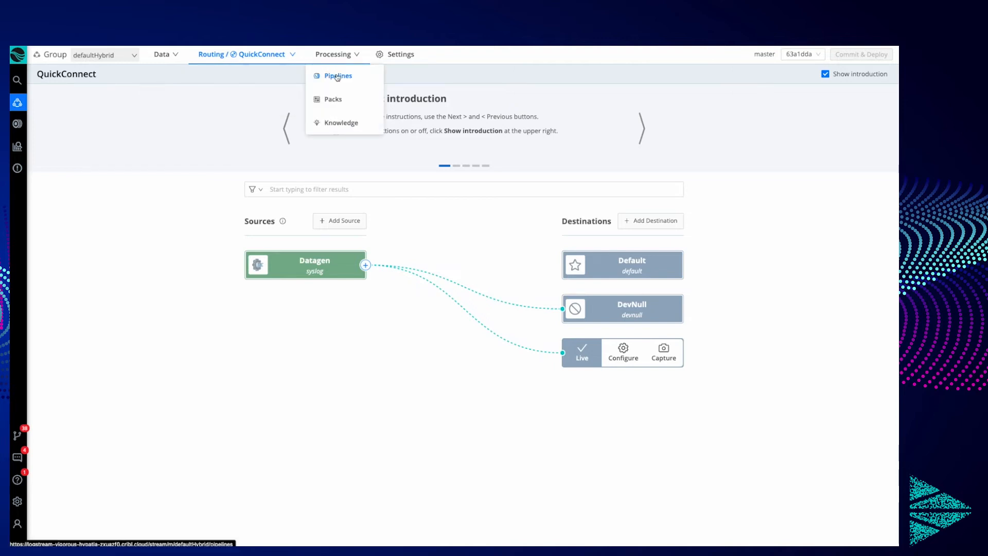
left_click(337, 76)
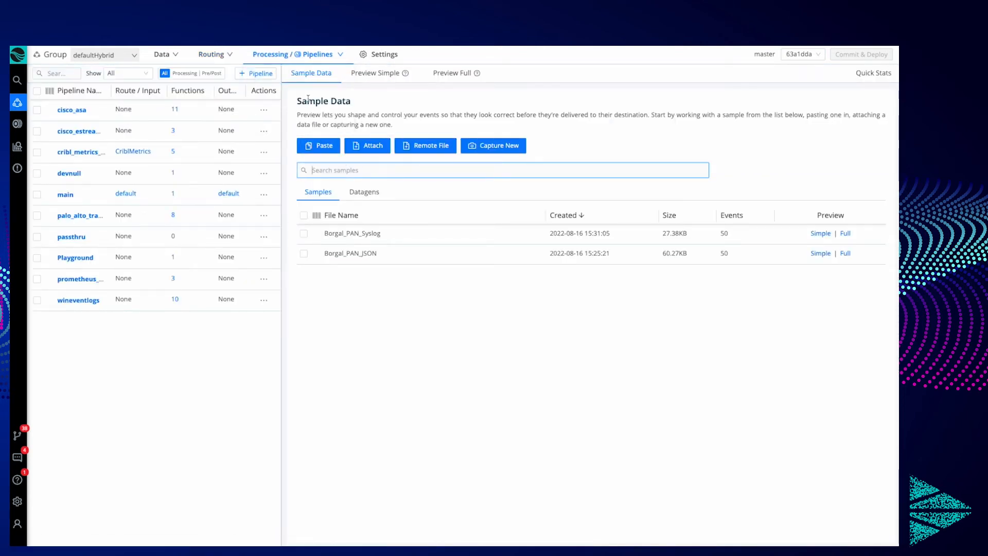
mouse_move(318, 146)
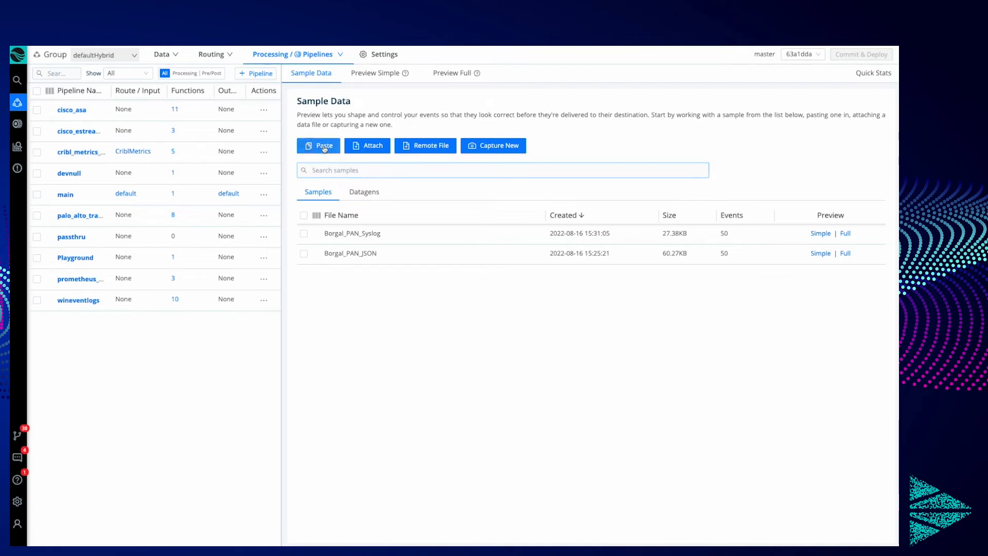
left_click(319, 146)
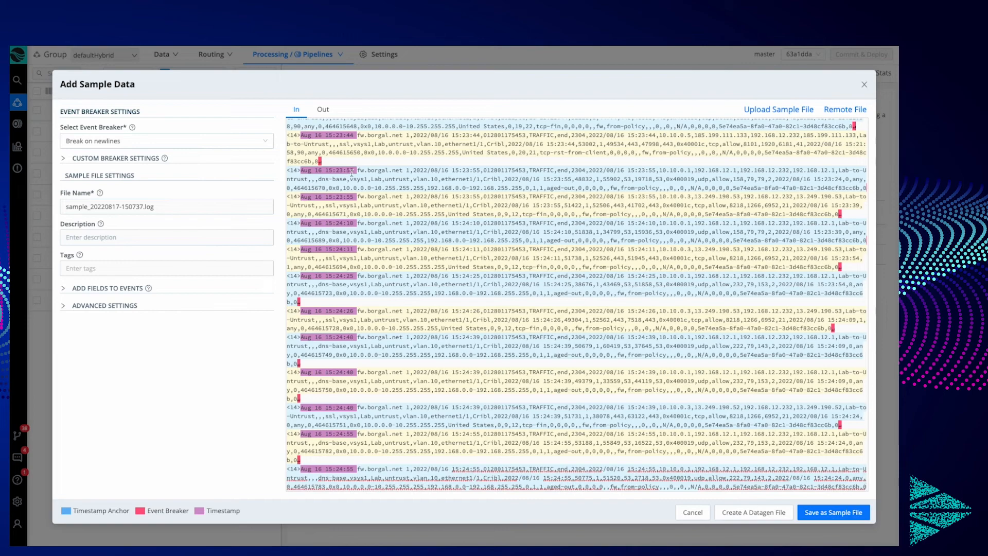
Name the pasted PAN log sample Datagen_PAN_Example.log and create a datagen file from it.
scroll("up", 3)
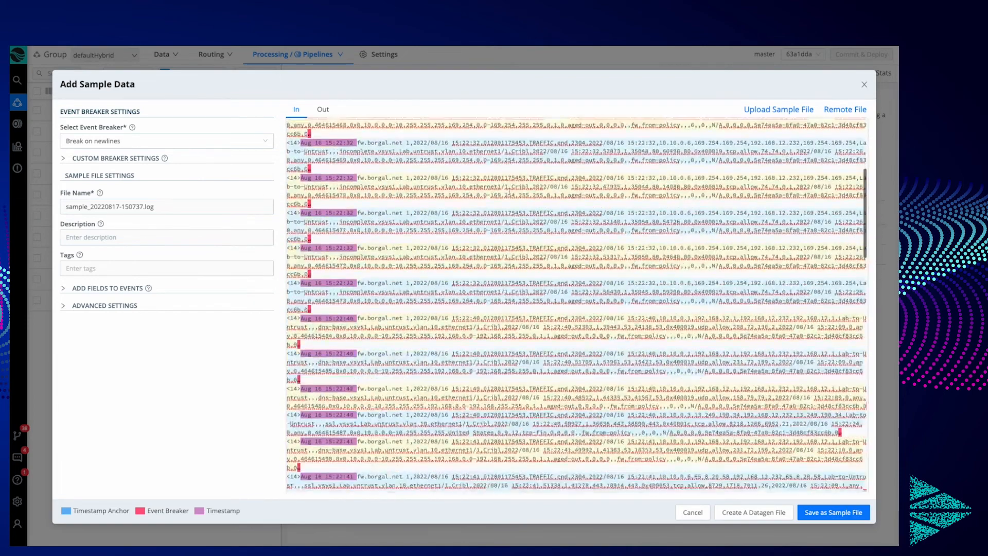
scroll("up", 3)
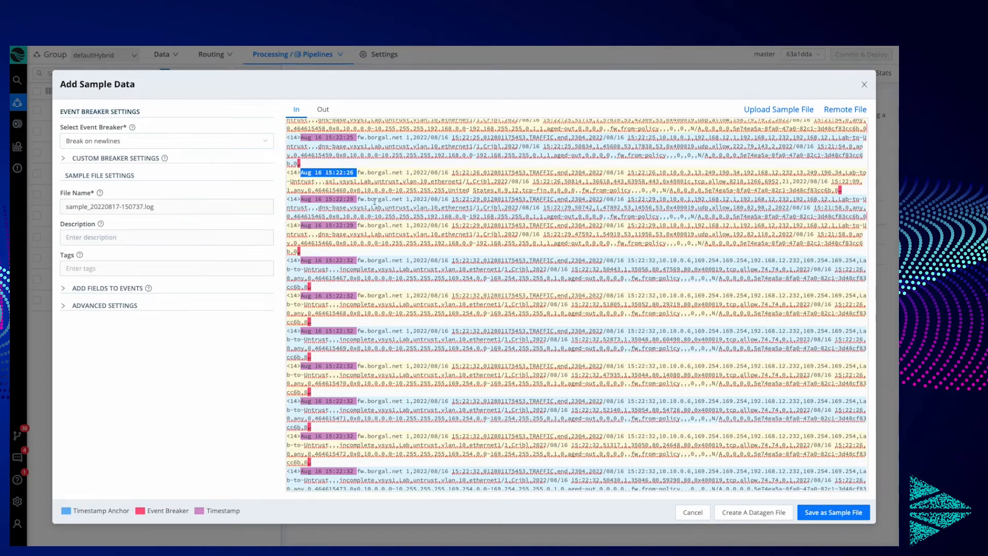
mouse_move(216, 155)
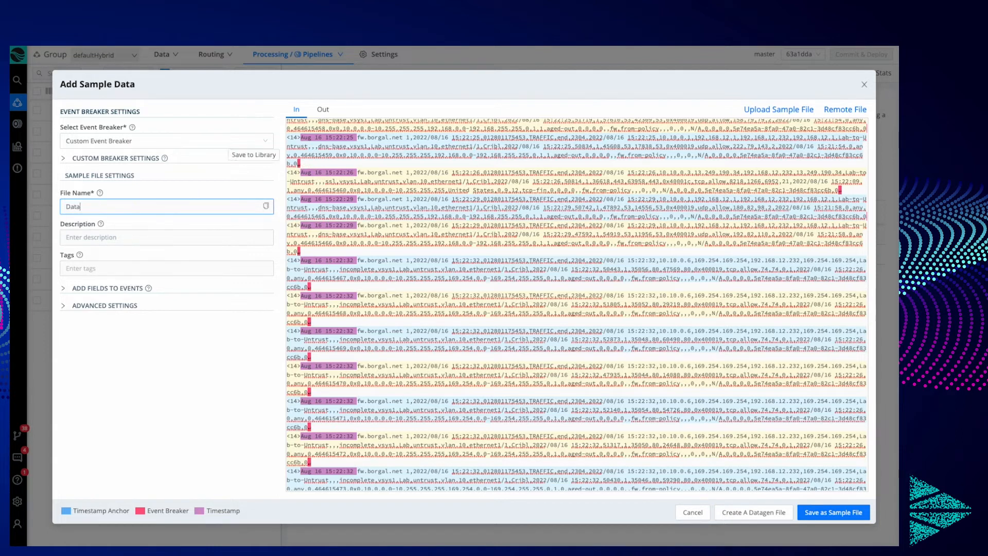
type("Datagen_PAN_Example.log")
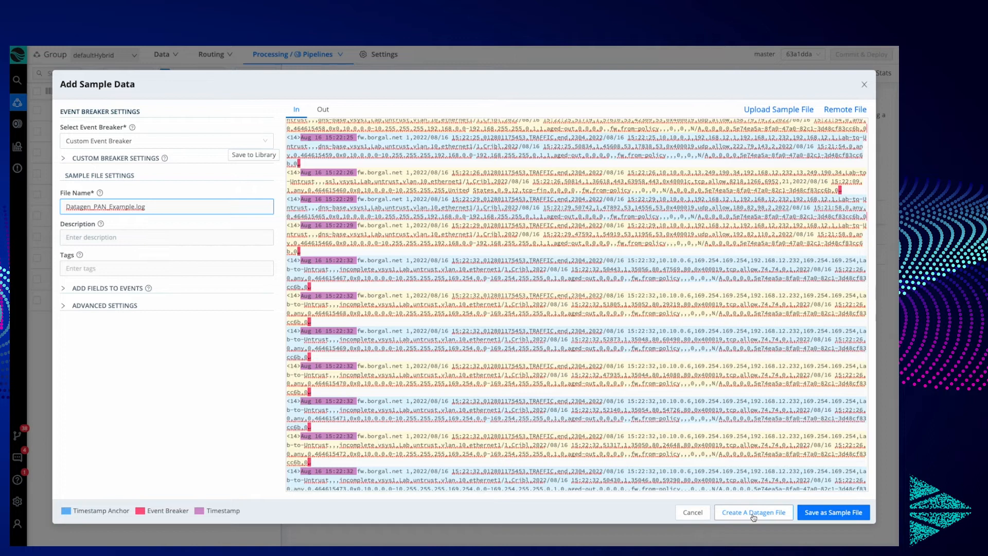
left_click(752, 511)
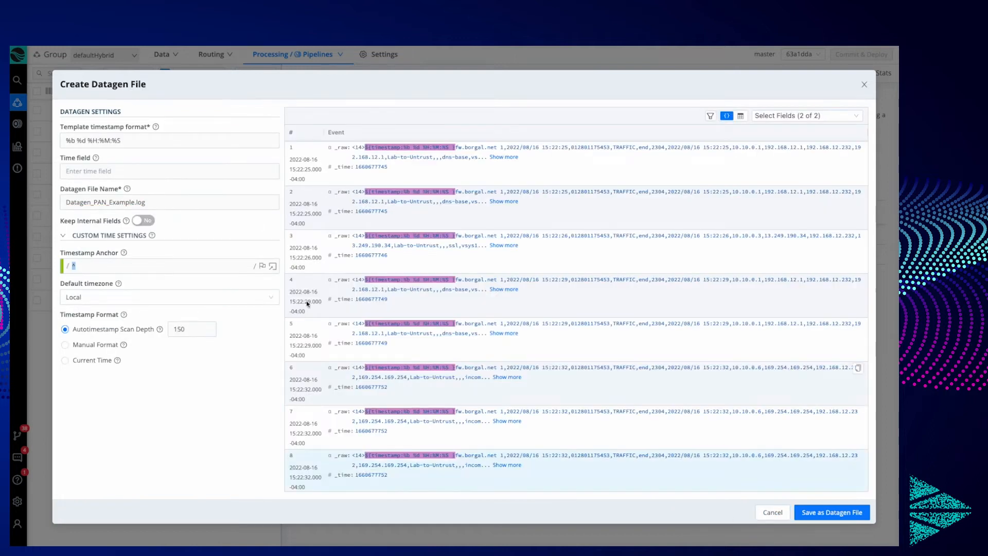
mouse_move(327, 154)
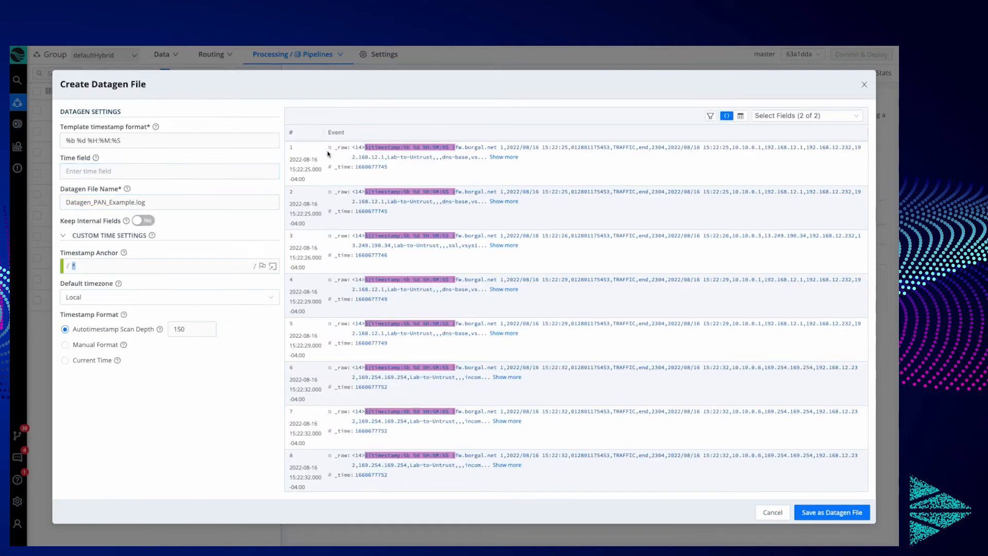
mouse_move(416, 154)
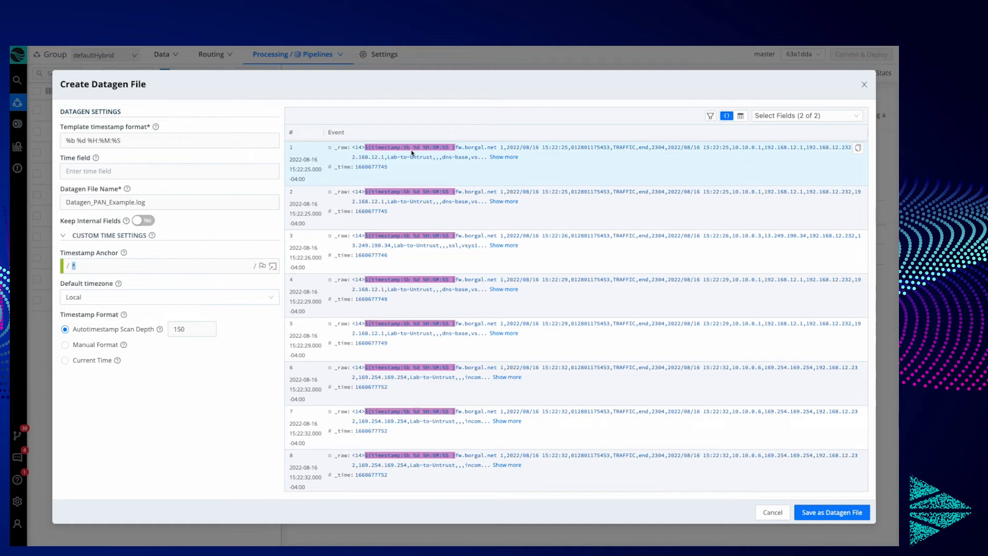
mouse_move(413, 154)
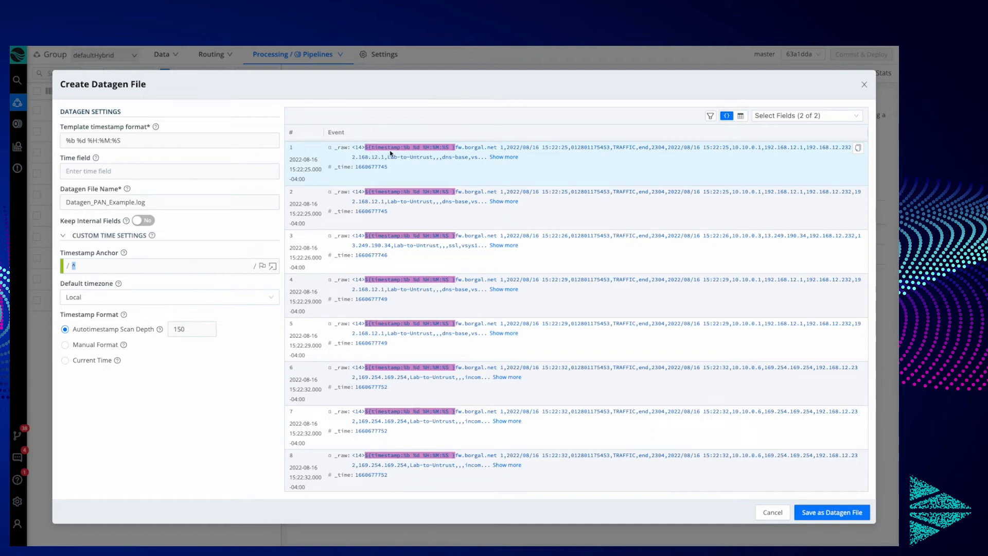
mouse_move(386, 153)
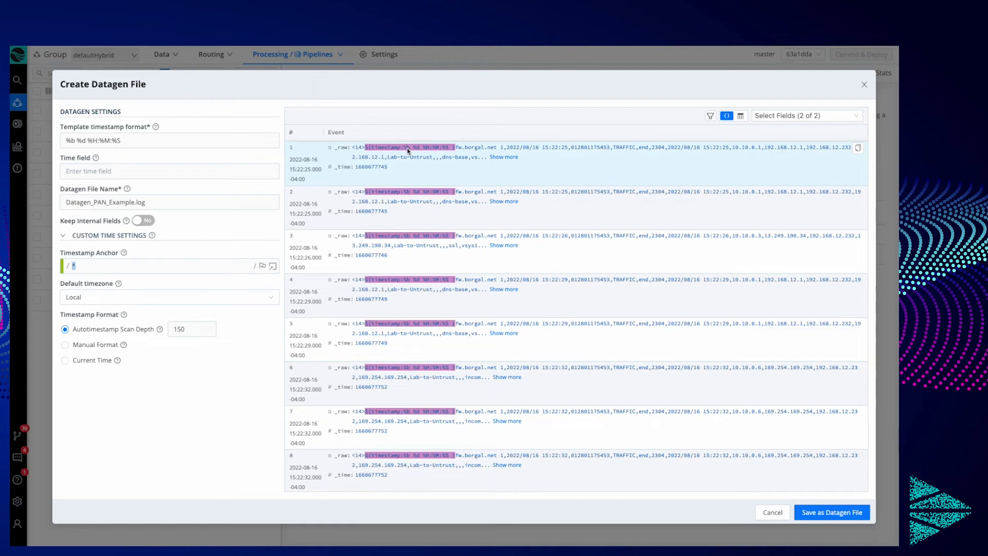
mouse_move(443, 151)
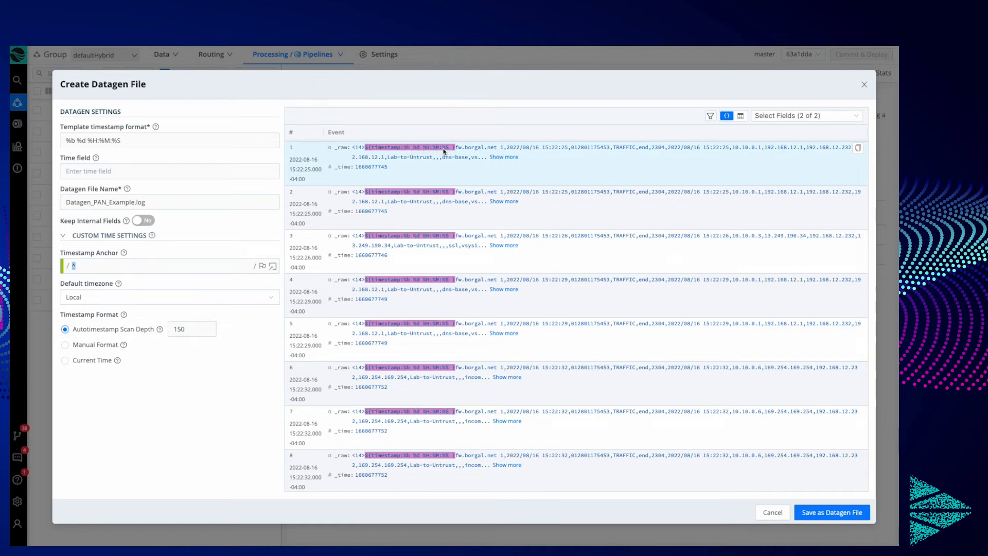
mouse_move(392, 179)
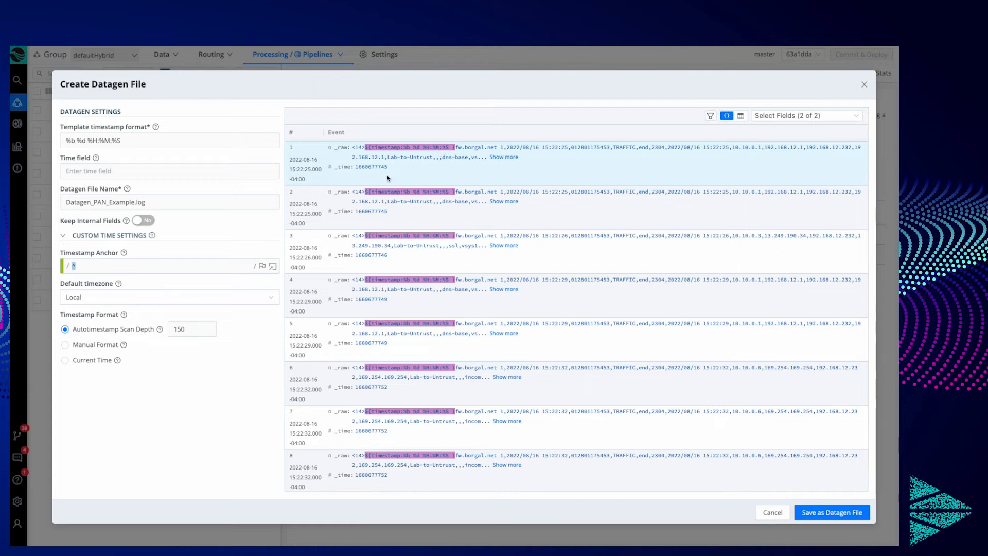
mouse_move(416, 177)
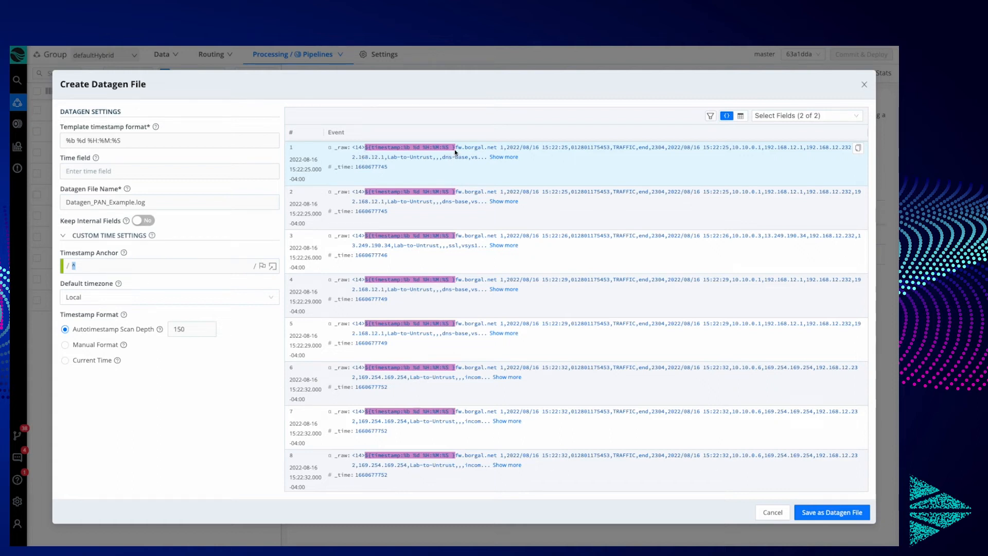
mouse_move(483, 327)
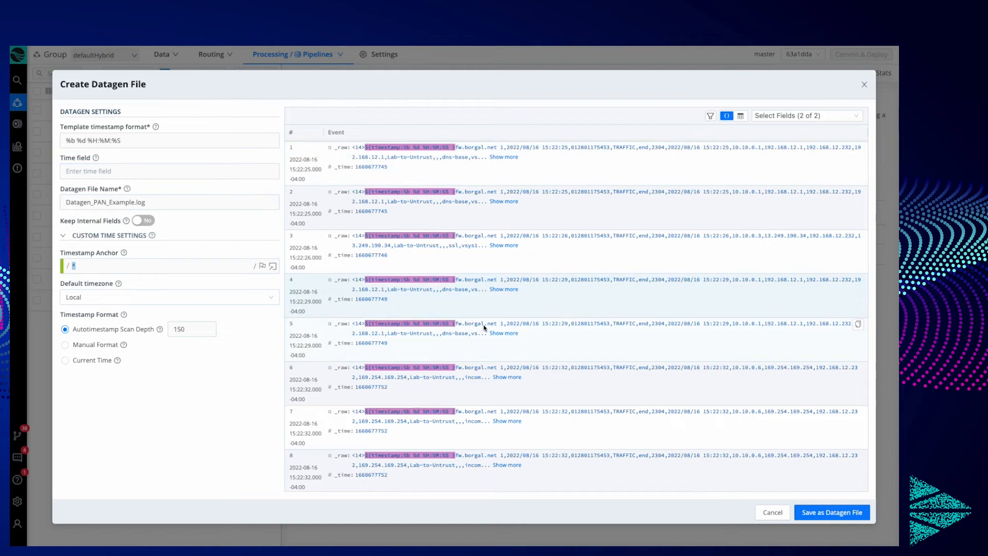
mouse_move(780, 507)
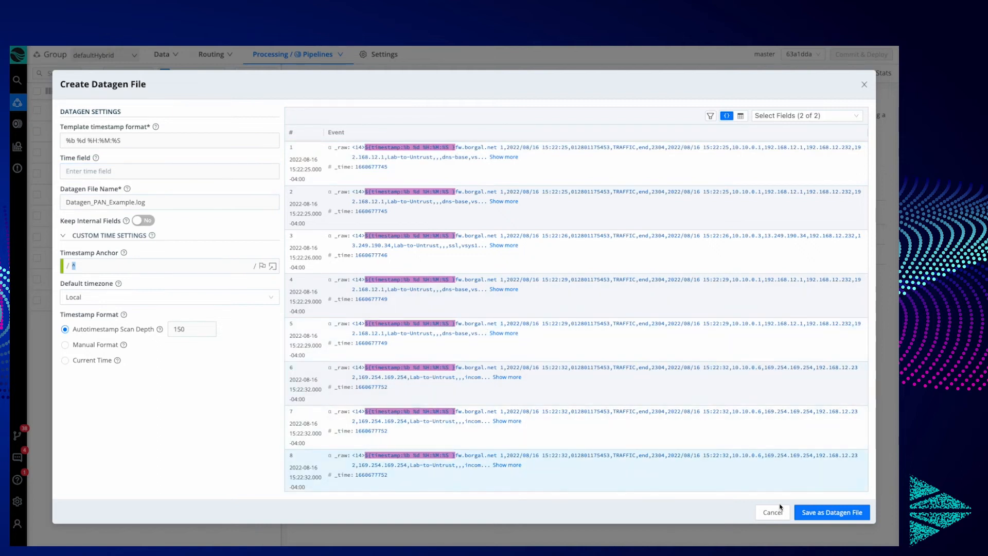
mouse_move(831, 511)
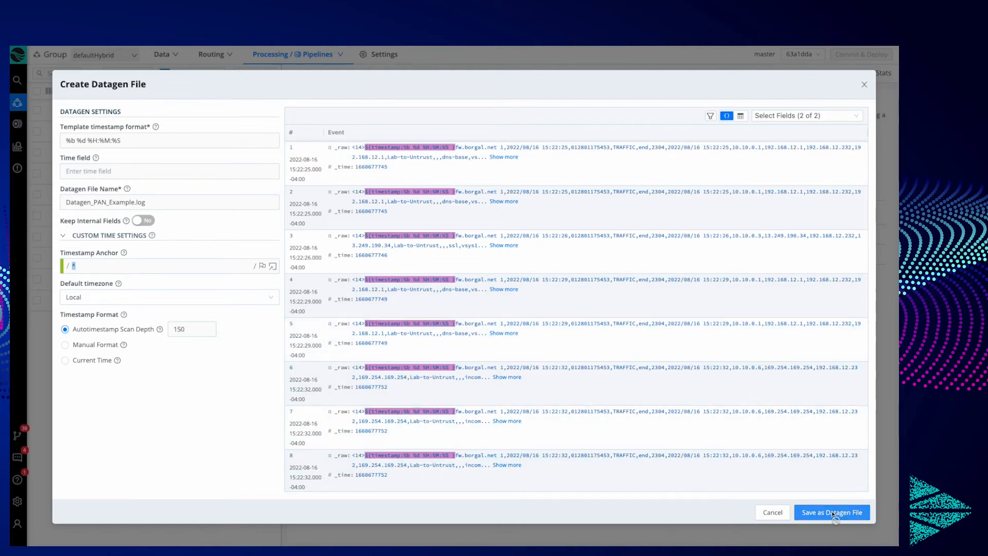
Save Datagen_PAN_Example.log as a datagen file, then list the System and Internal data sources.
left_click(831, 511)
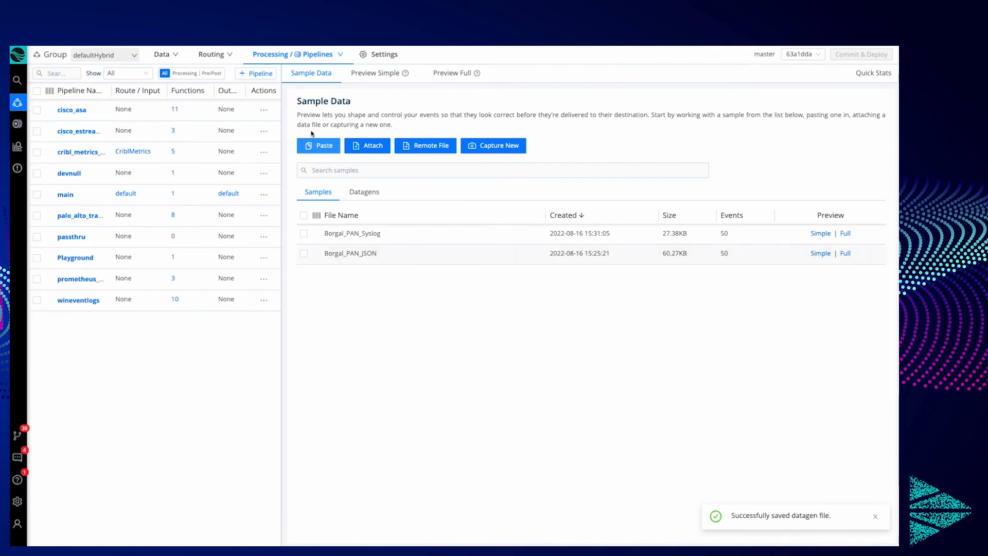
left_click(162, 54)
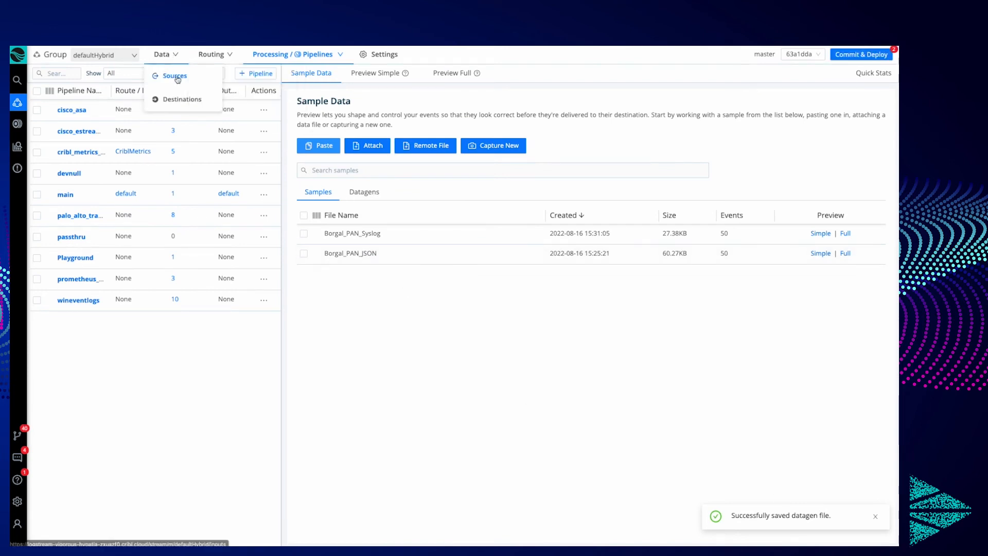
left_click(174, 75)
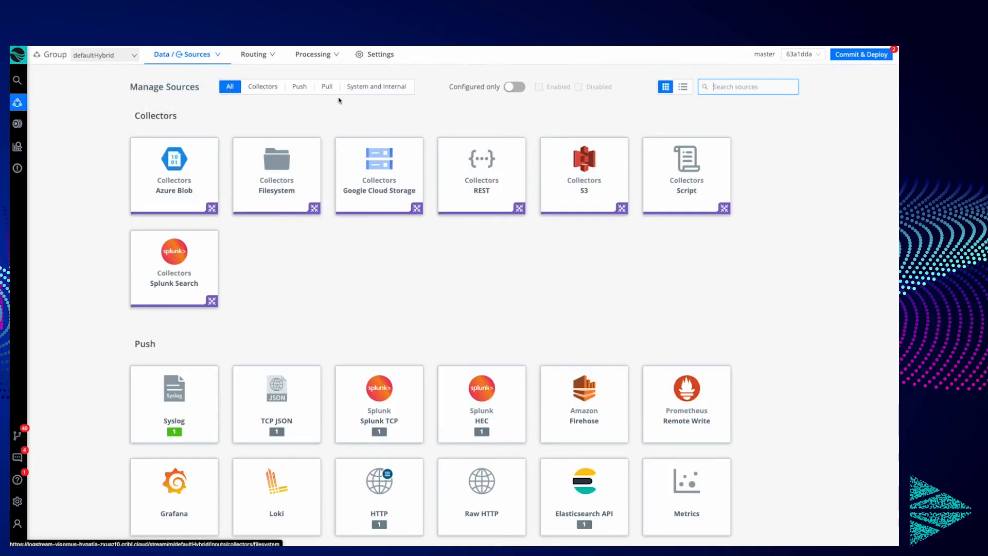
left_click(377, 86)
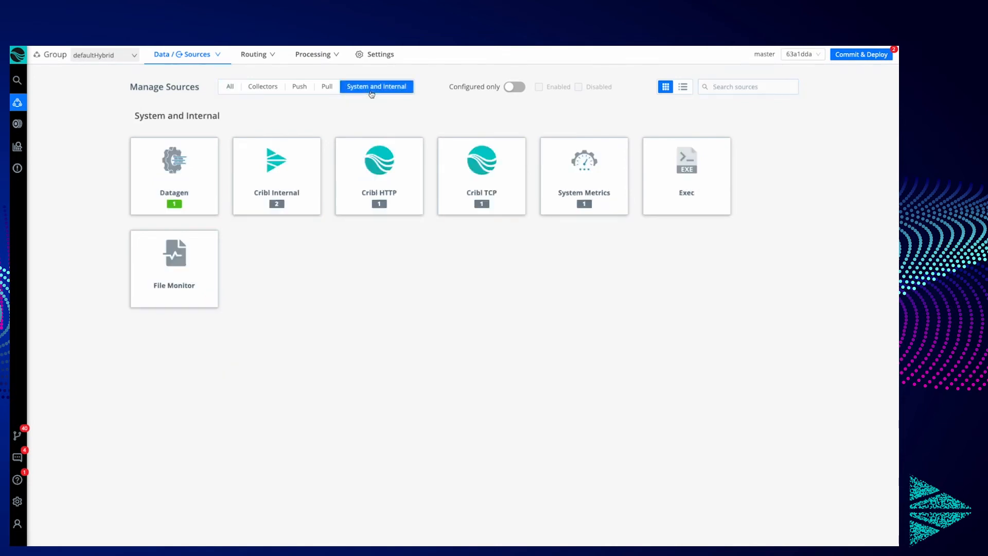
Create Datagen source PAN_Example from Datagen_PAN_Example.log at 10 events per second.
left_click(174, 175)
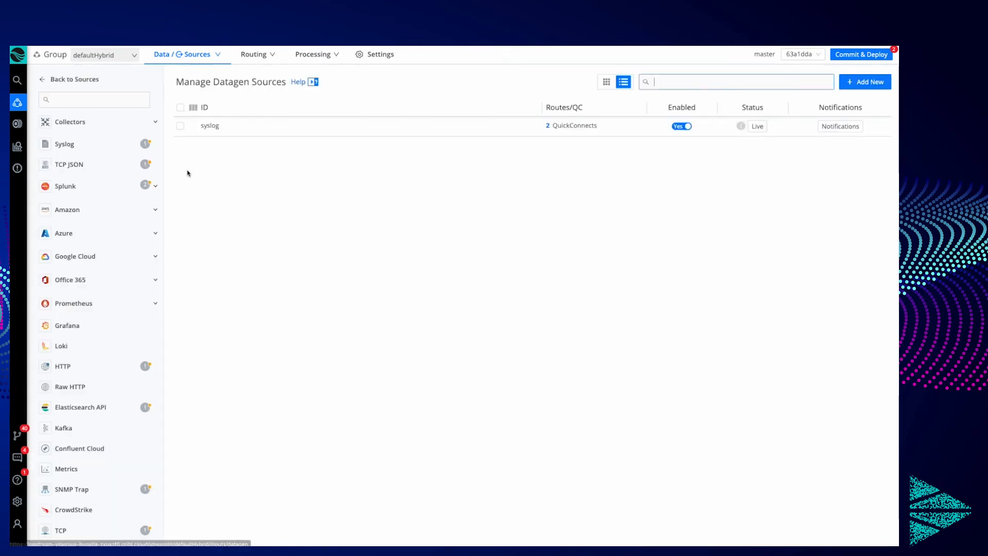
left_click(866, 81)
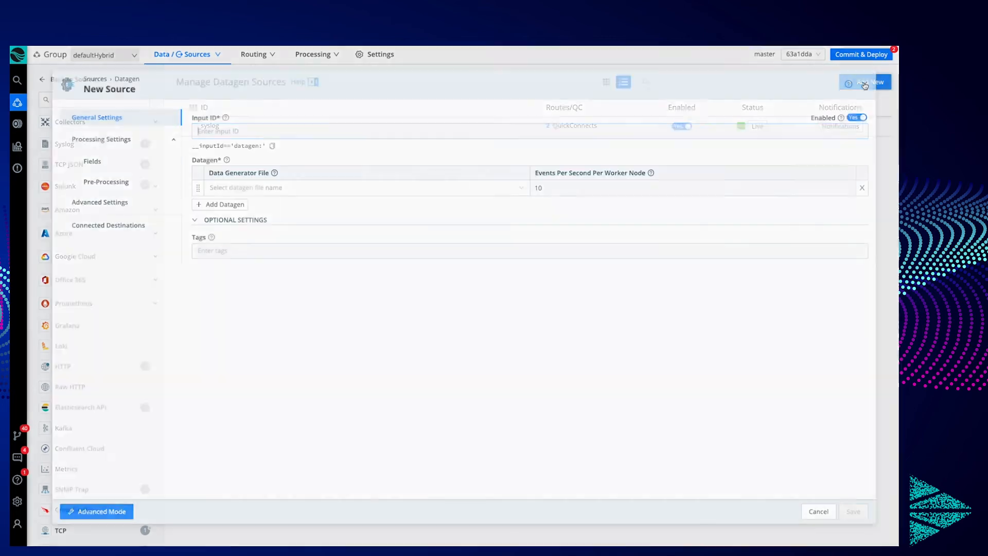
left_click(366, 187)
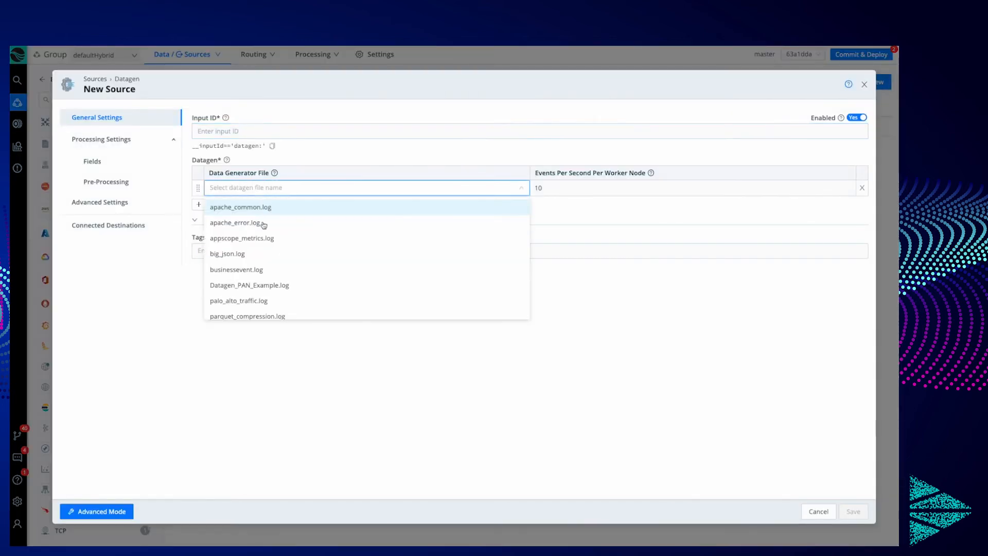
scroll("down", 3)
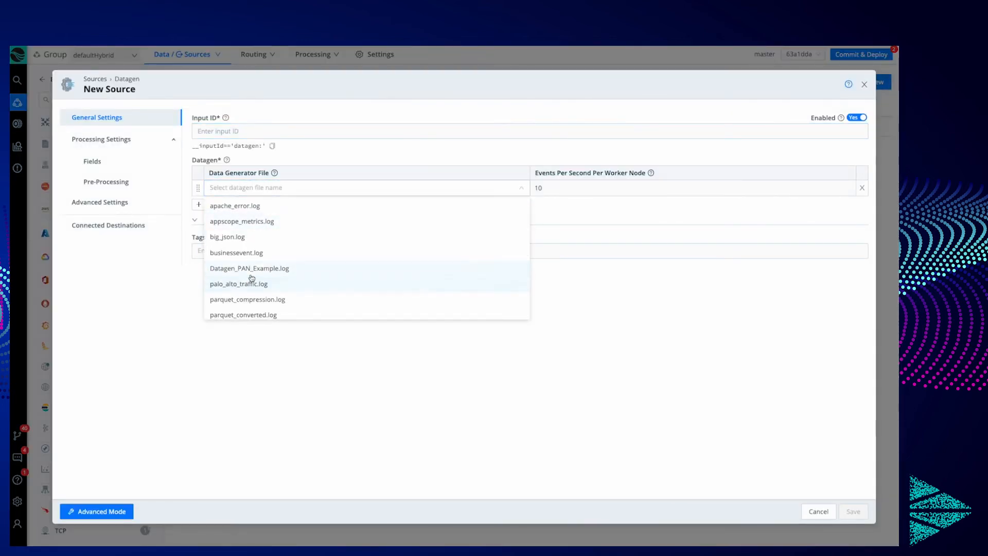
mouse_move(269, 269)
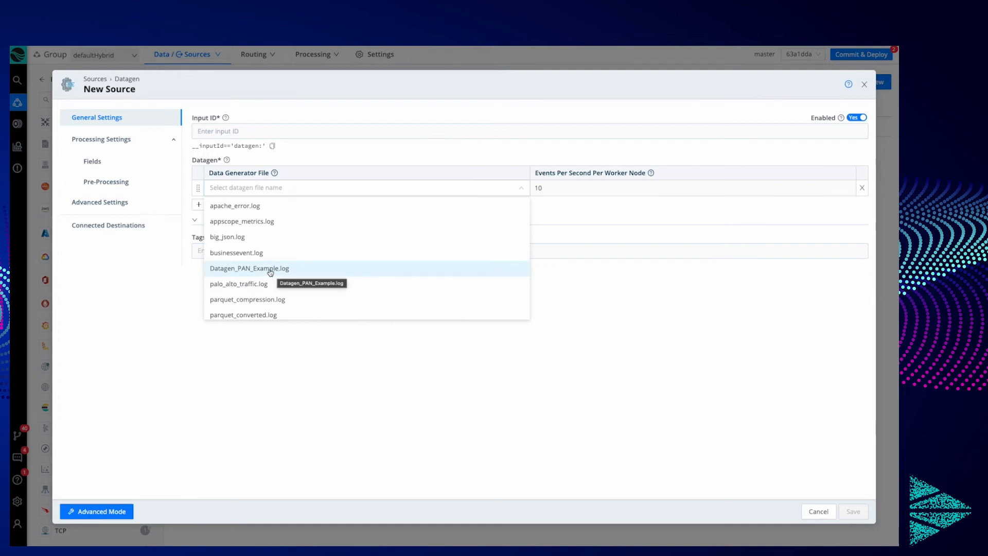
left_click(249, 267)
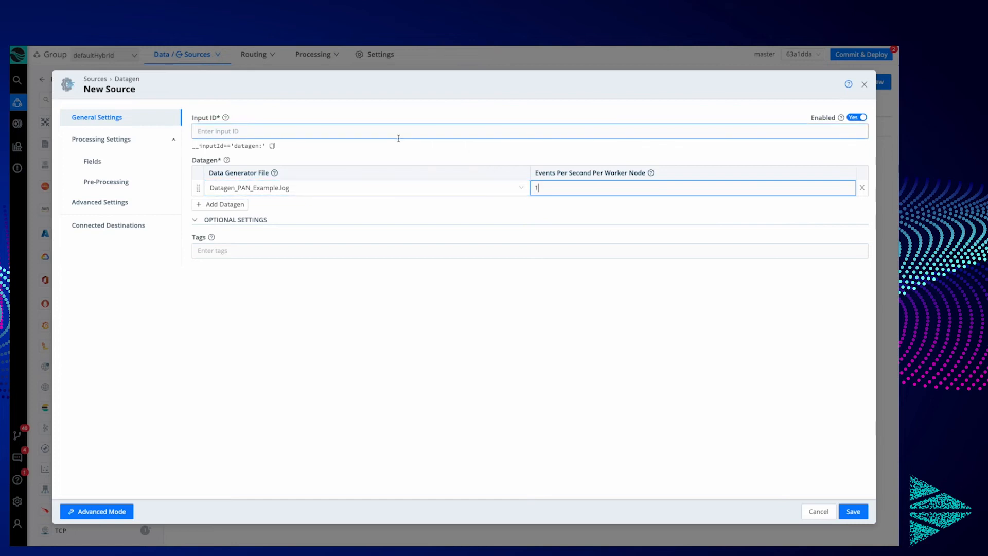
type("0")
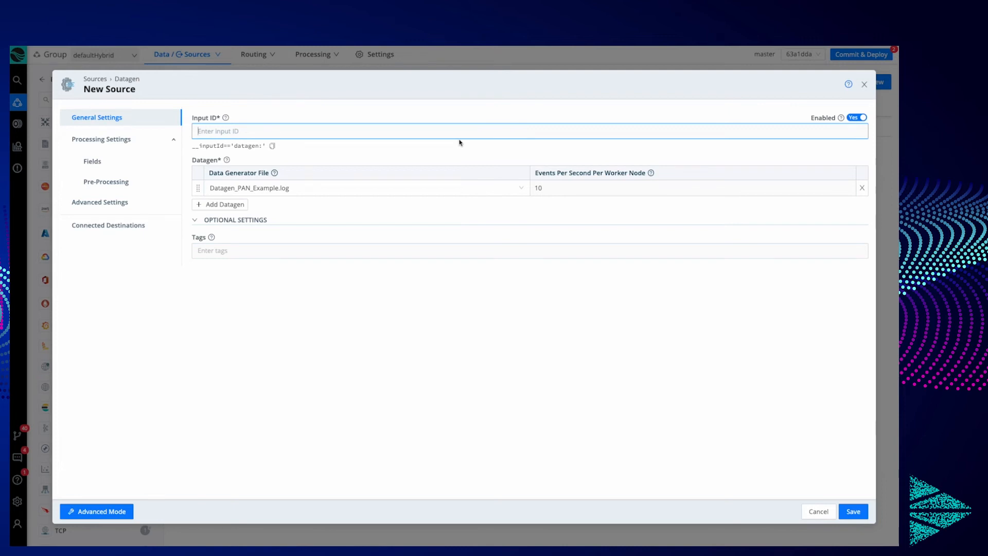
type("PAN_Example")
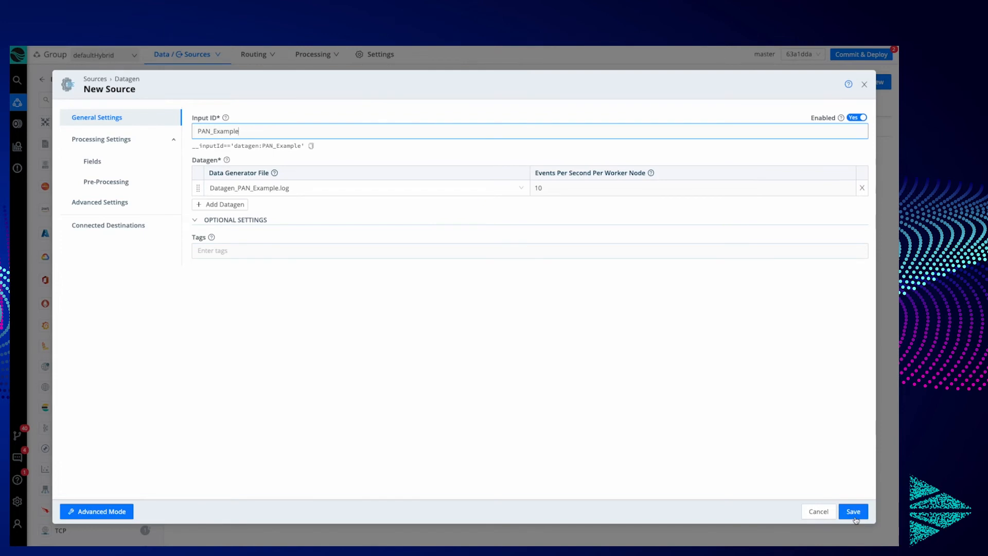
left_click(852, 511)
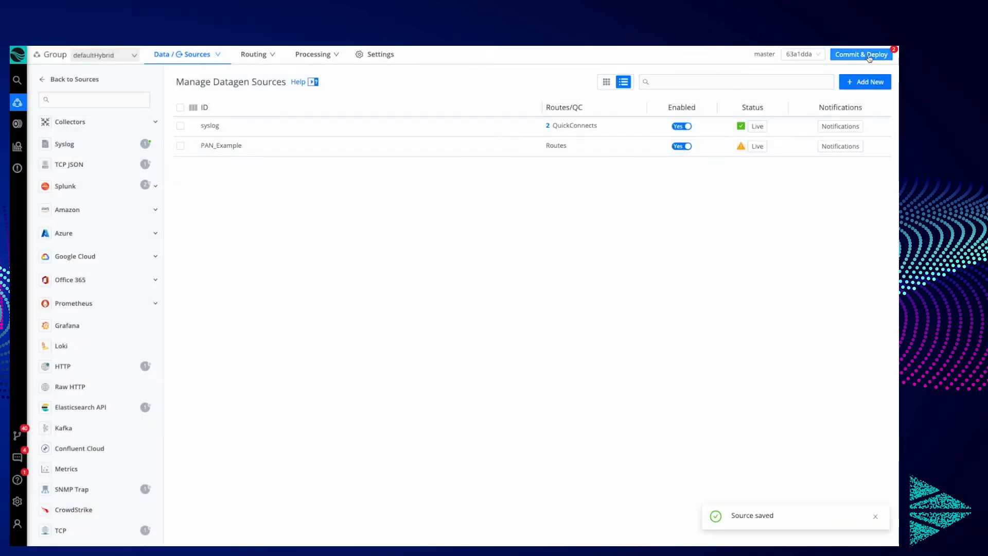
Commit and deploy the PAN_Example source change to the defaultHybrid group.
left_click(861, 54)
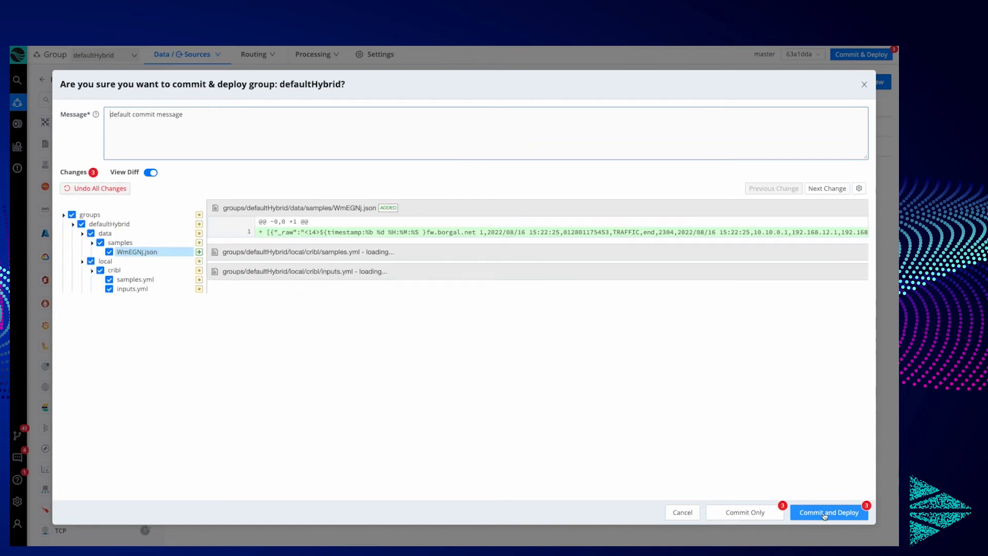
left_click(829, 511)
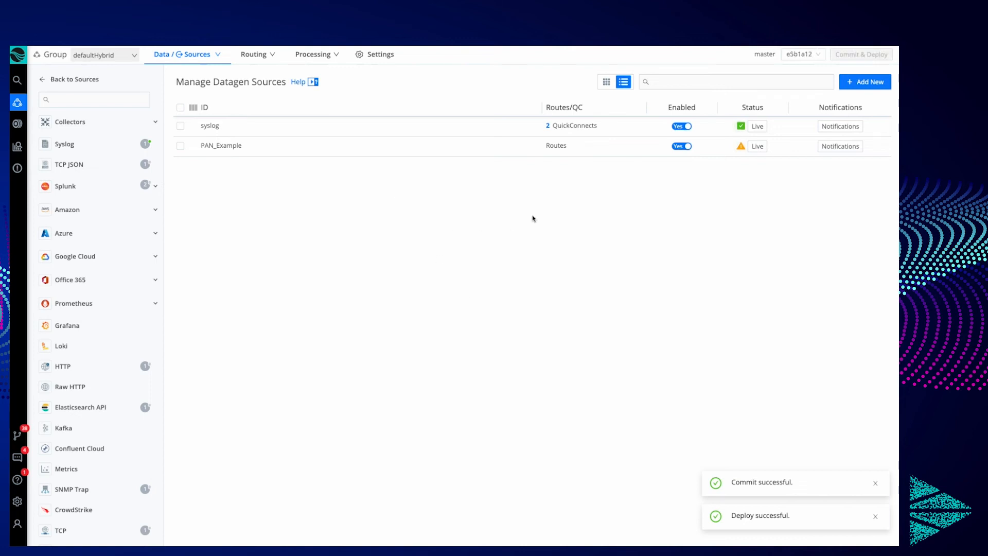
Inspect PAN_Example's Live Data capture to confirm firewall TRAFFIC events are flowing.
left_click(220, 145)
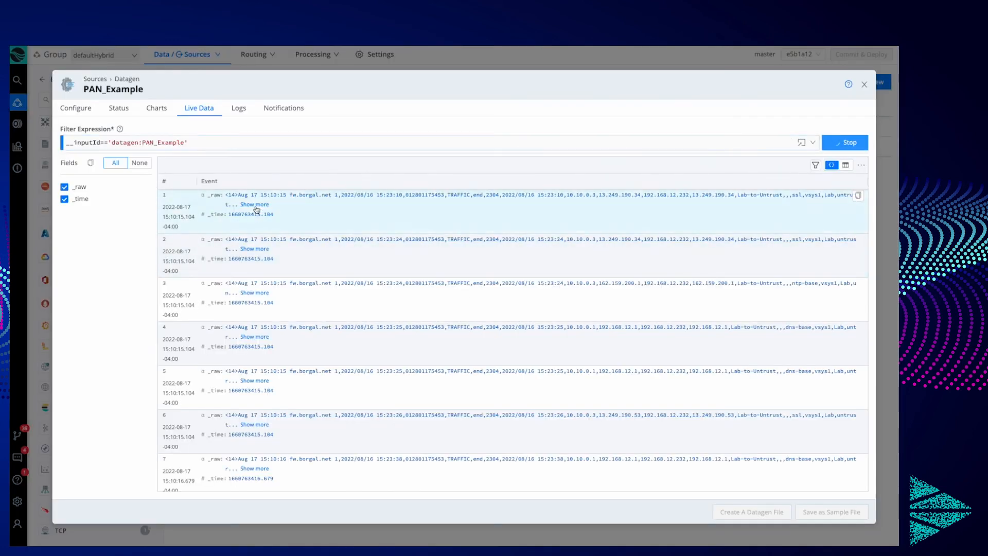
scroll("down", 3)
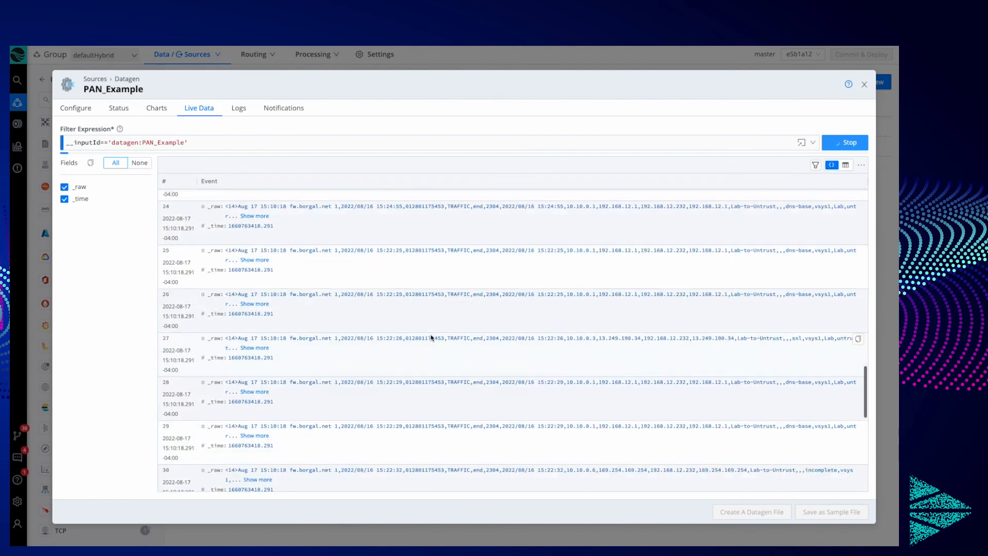
left_click(845, 142)
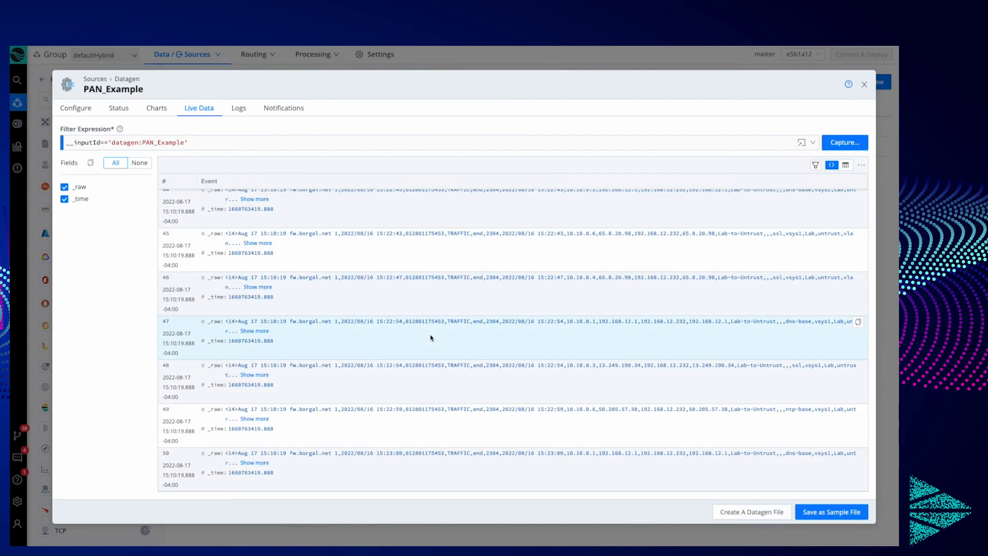
scroll("up", 3)
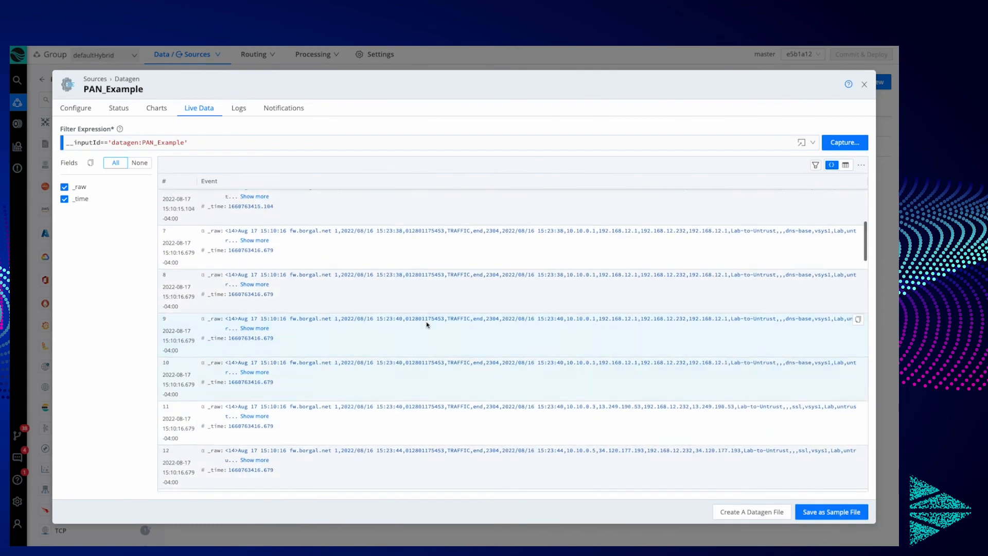
scroll("up", 3)
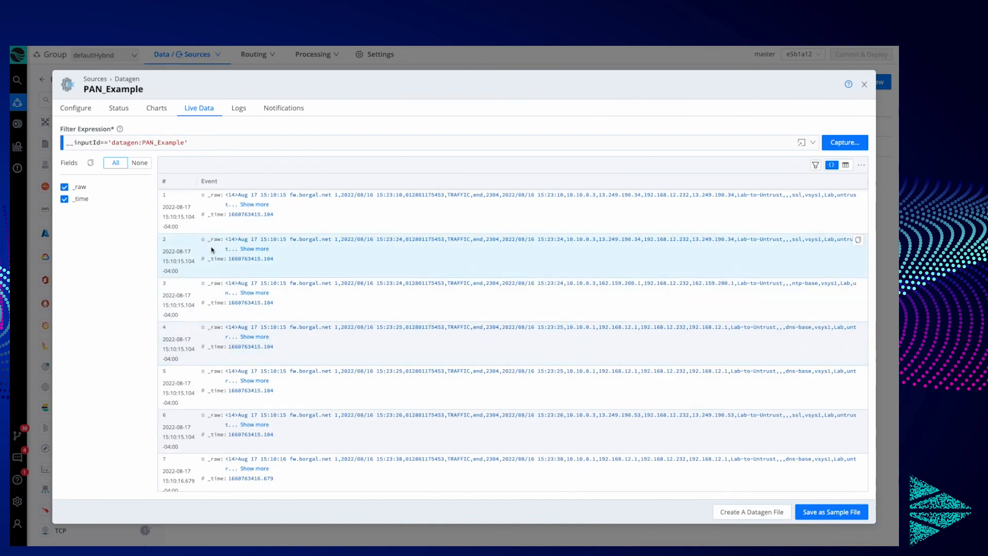
left_click(863, 84)
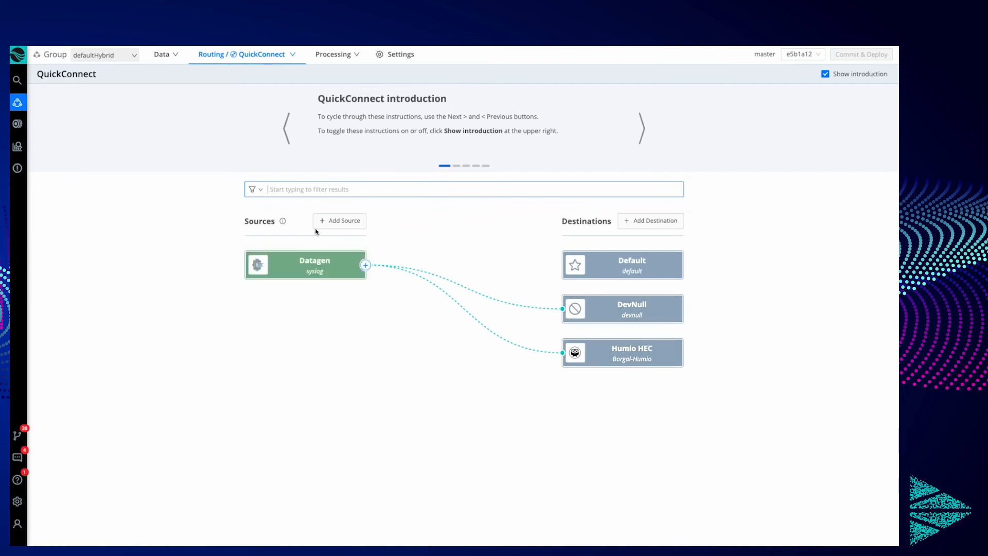
mouse_move(340, 221)
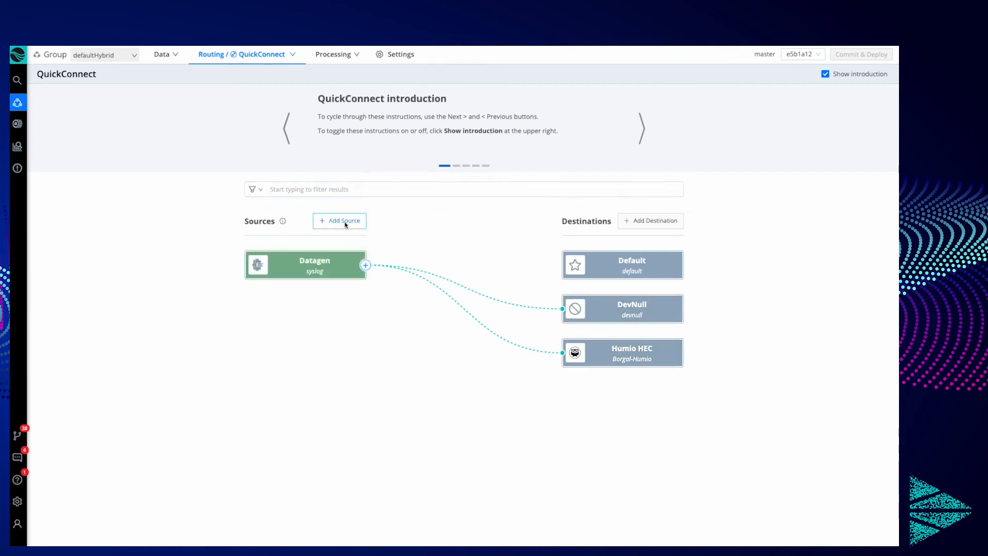
Add existing source PAN_Example in QuickConnect and link it to Humio HEC using Passthru.
left_click(339, 221)
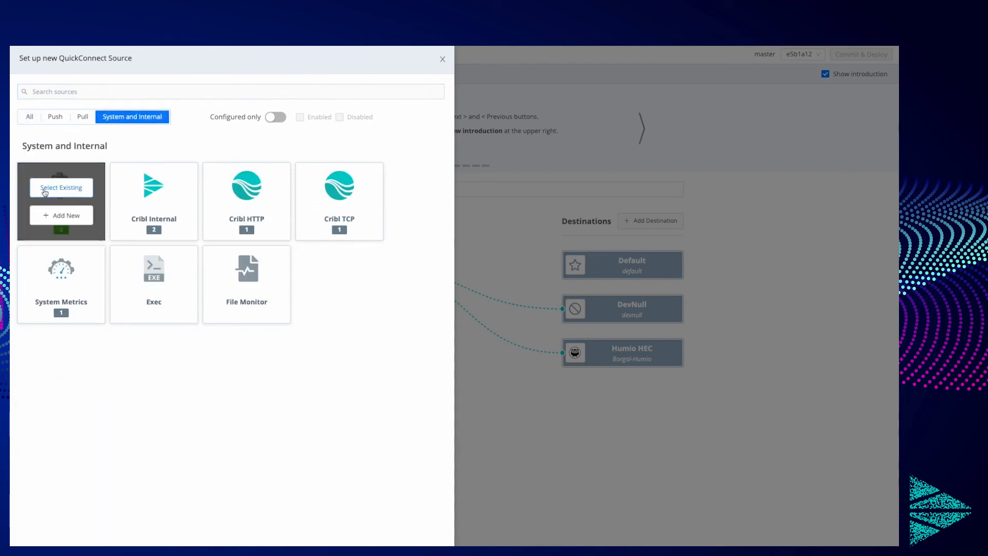
left_click(61, 188)
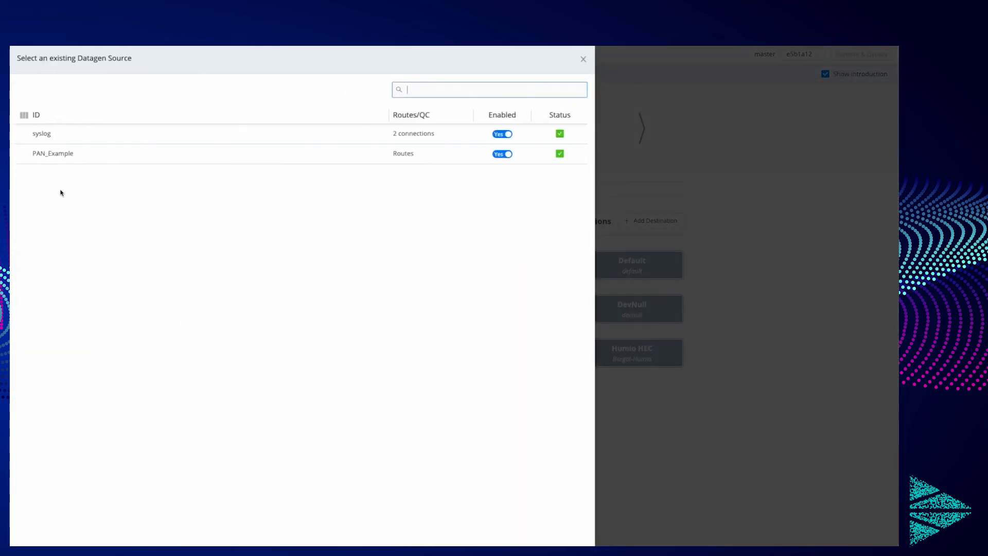
mouse_move(51, 159)
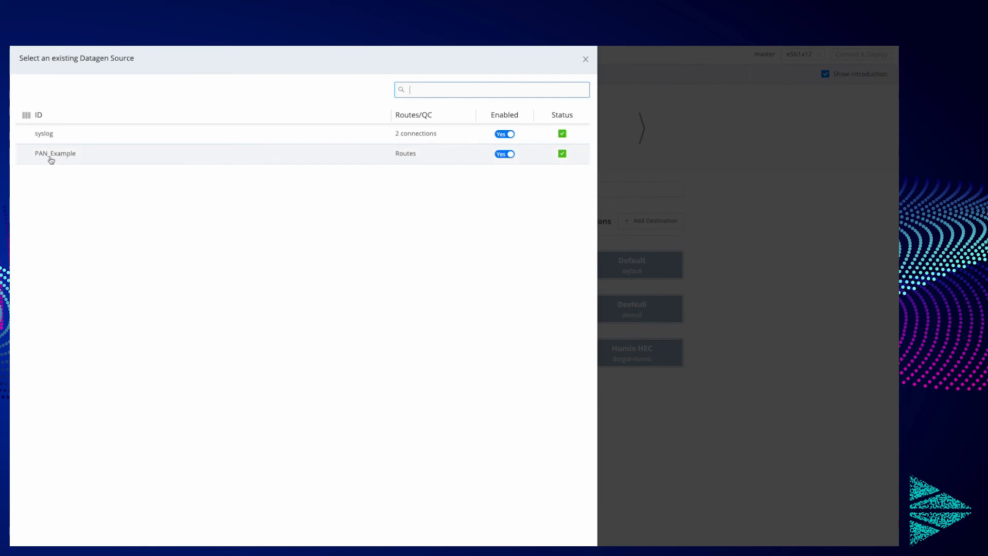
left_click(55, 153)
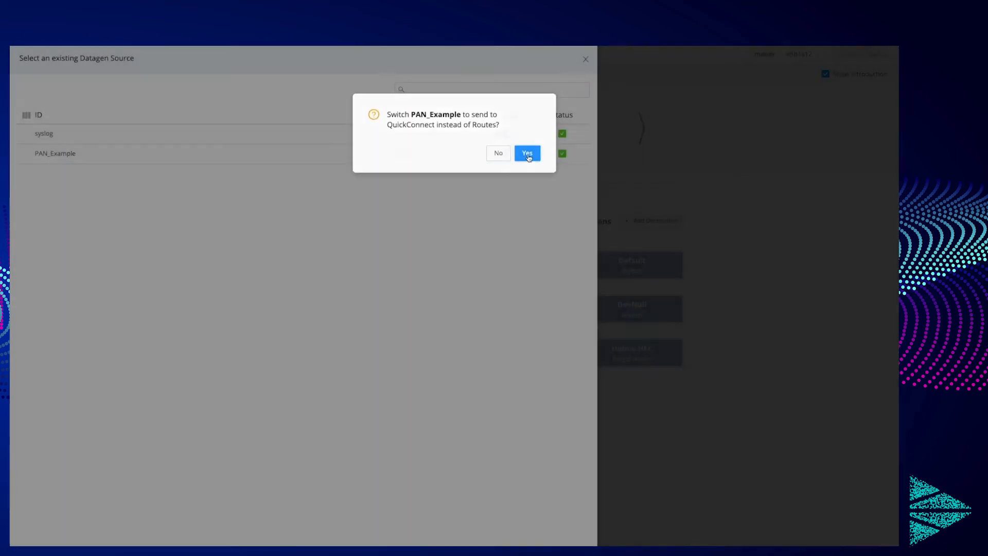
left_click(527, 153)
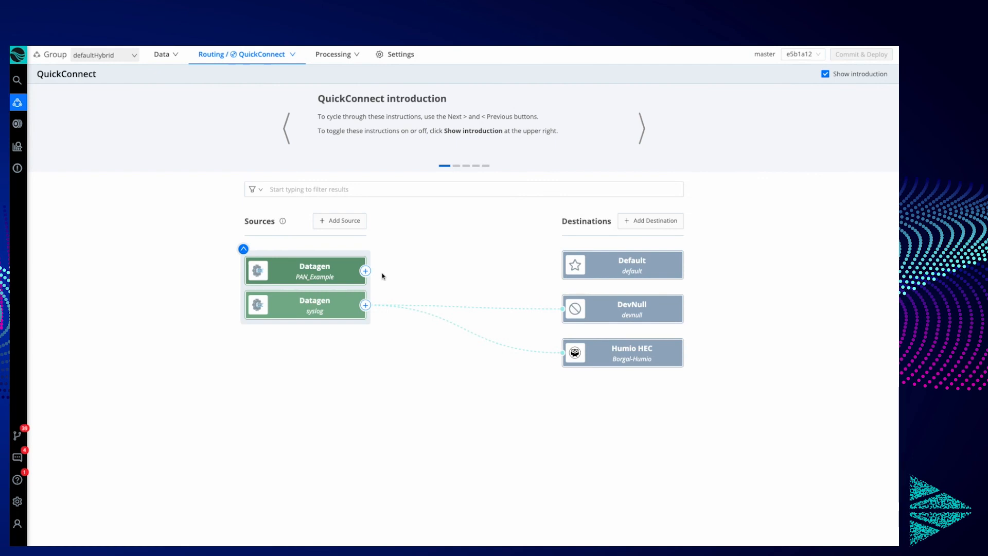
left_click(366, 270)
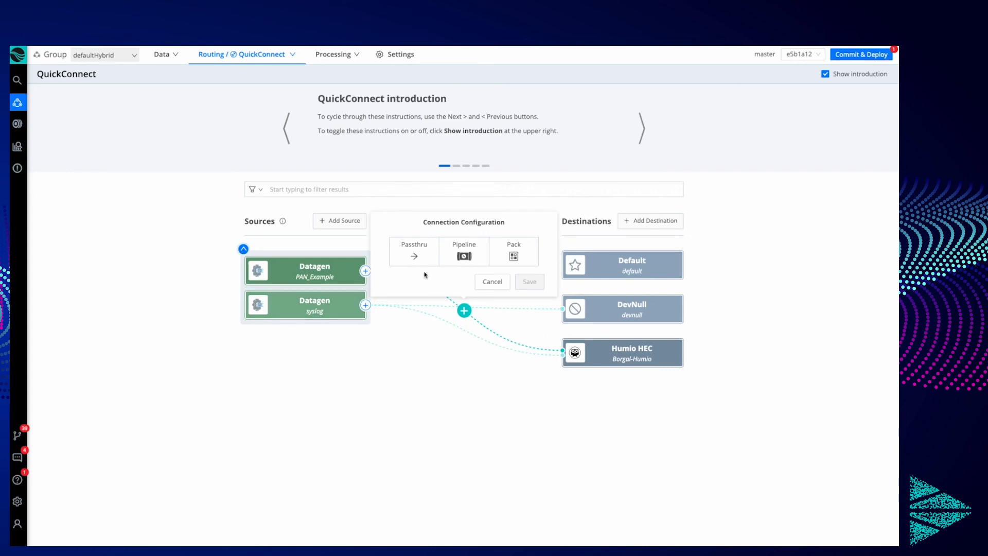
left_click(413, 250)
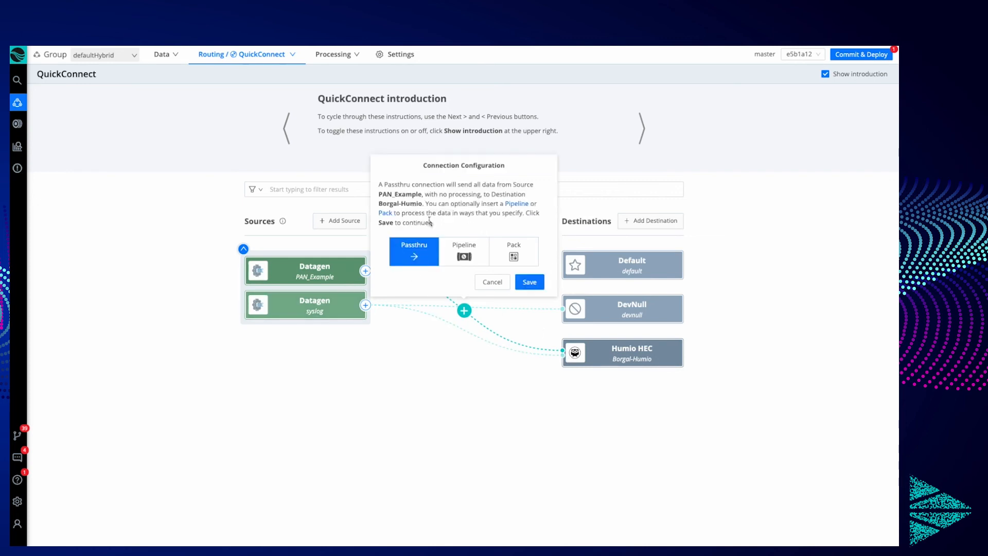
mouse_move(528, 281)
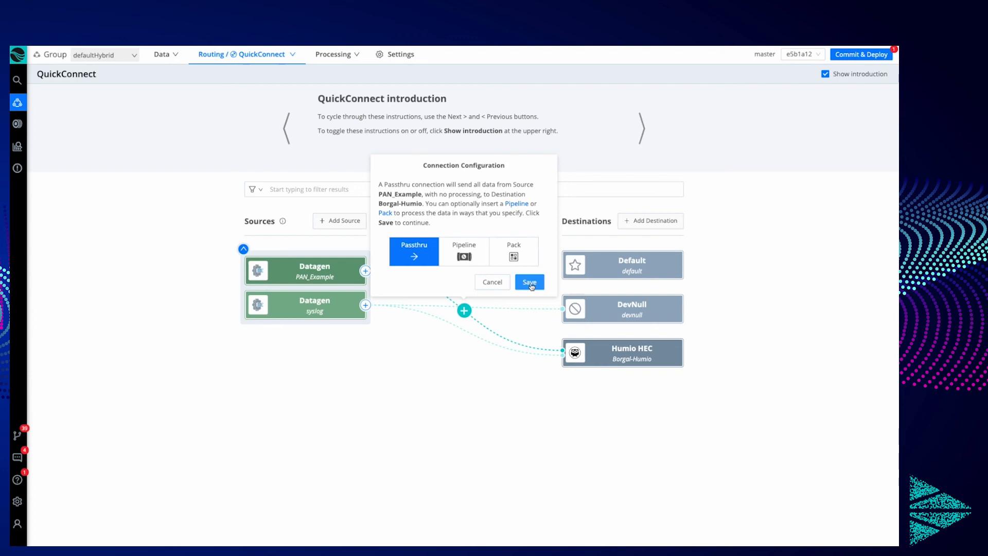
left_click(527, 282)
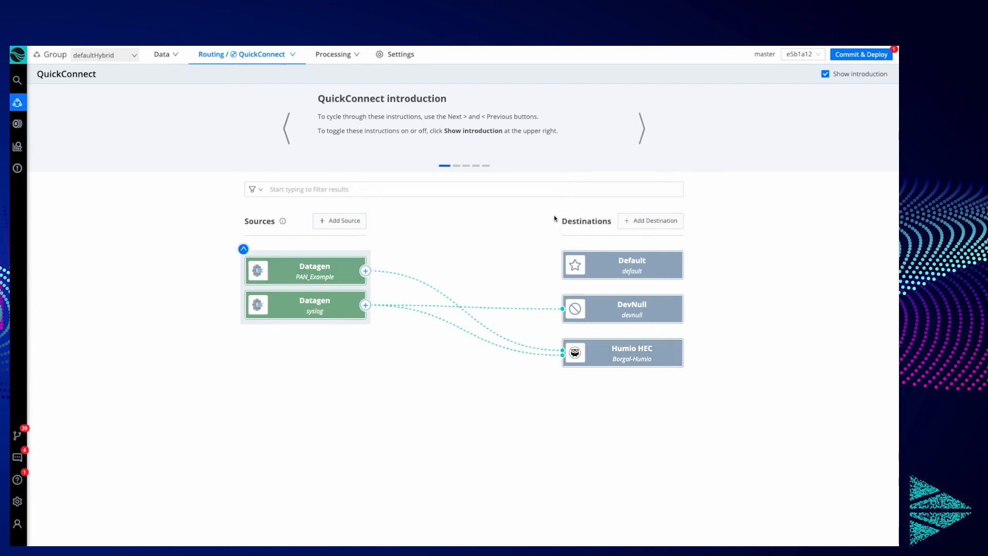
Review the inputs.yml diff and commit and deploy the PAN_Example-to-Humio HEC connection.
left_click(860, 54)
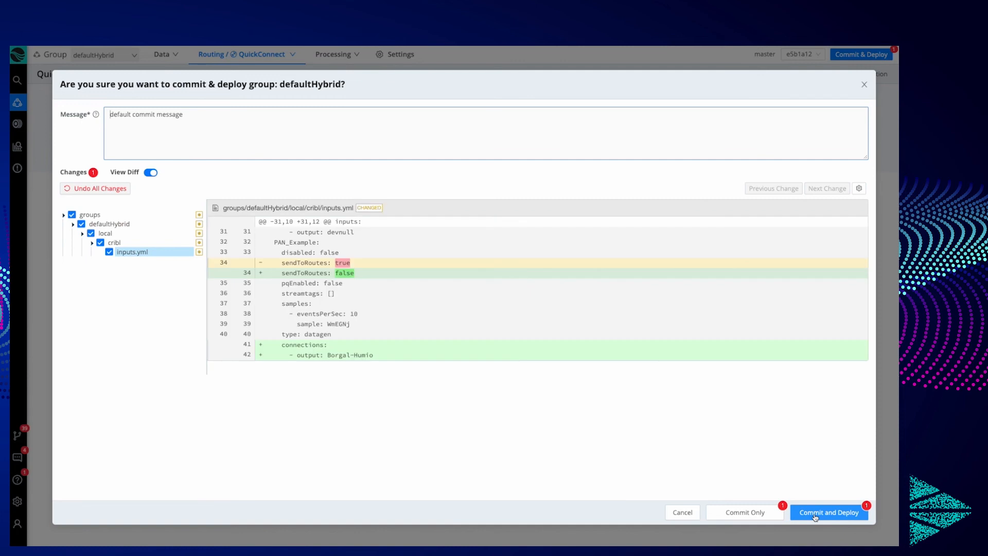
left_click(828, 512)
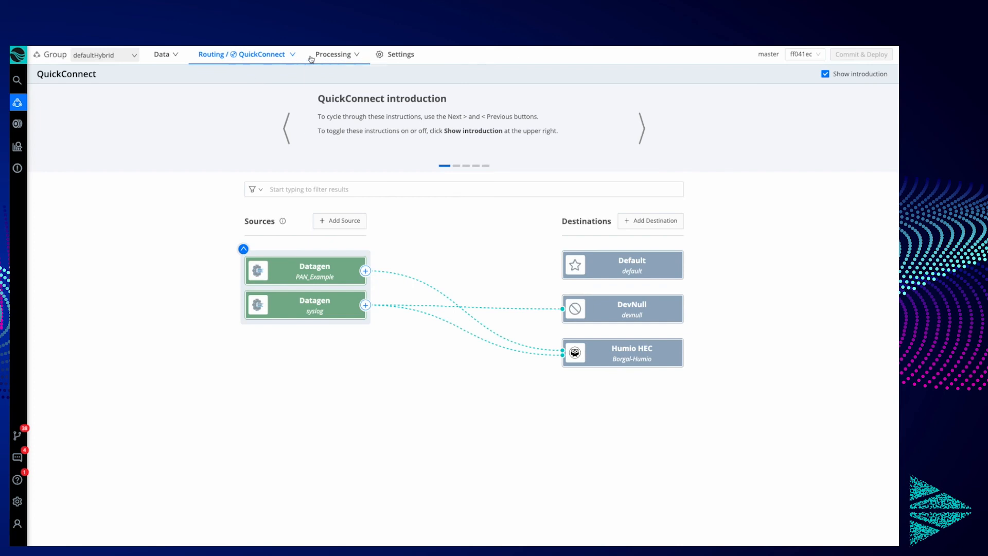
In Pipelines Datagens, paste the PAN logs and save them as sample_20220817-151152.log.
left_click(335, 54)
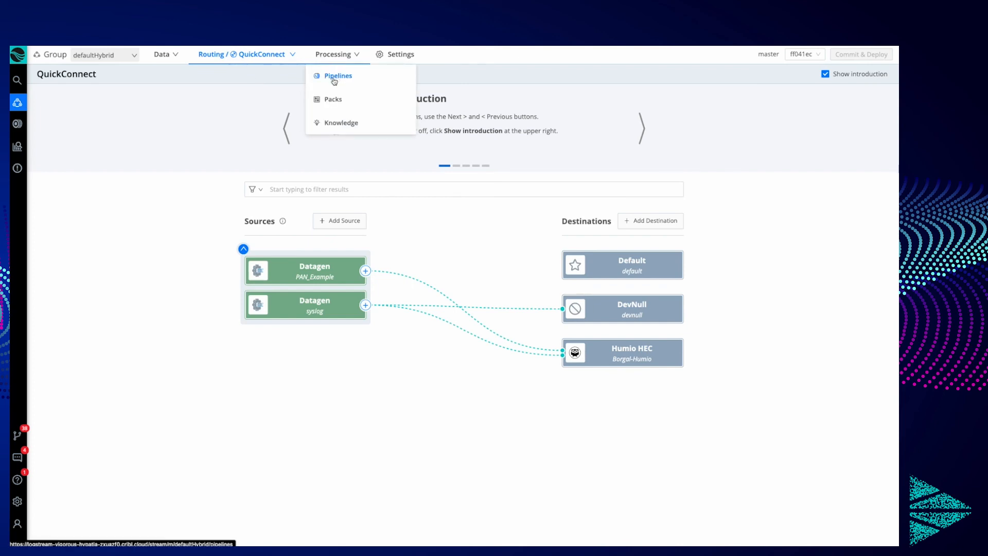
left_click(338, 76)
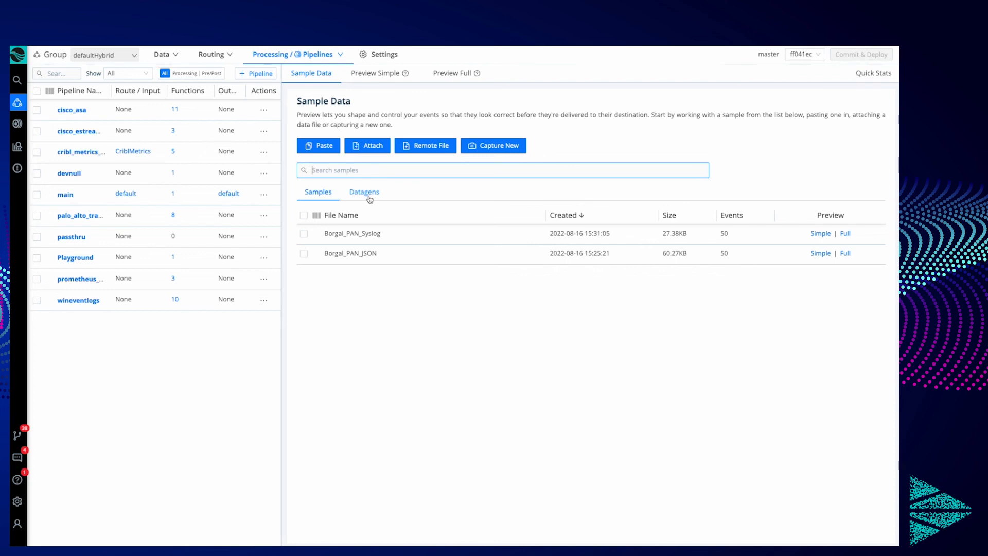
left_click(364, 191)
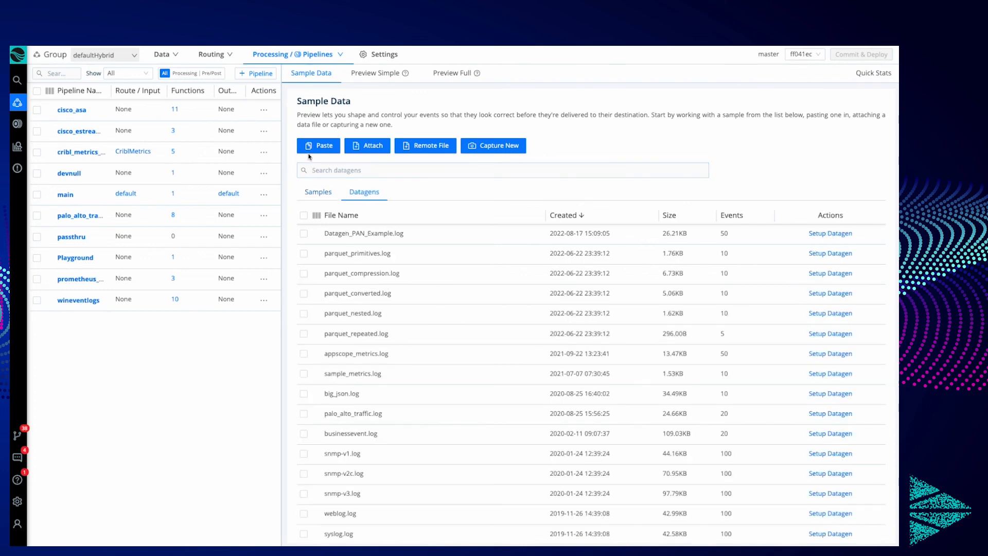
mouse_move(317, 145)
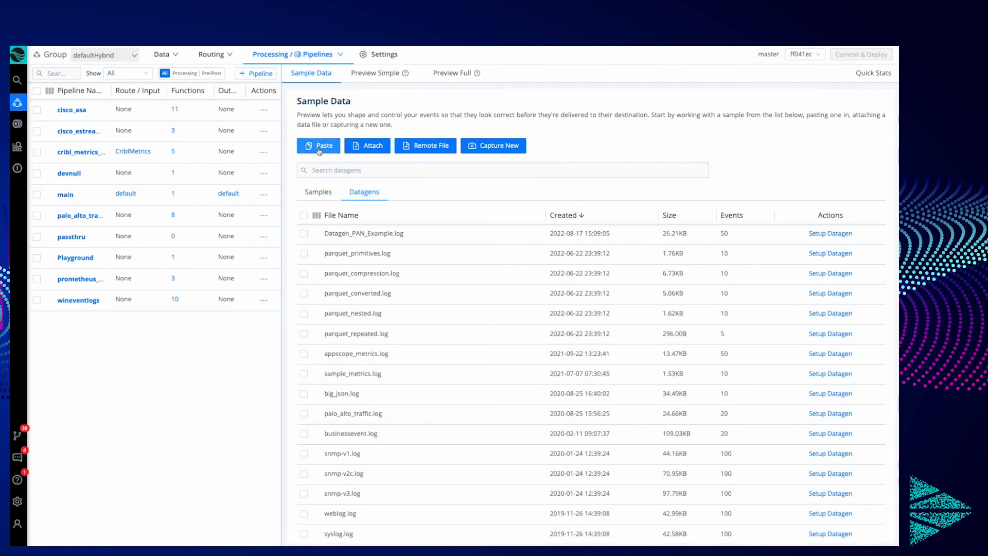
left_click(319, 146)
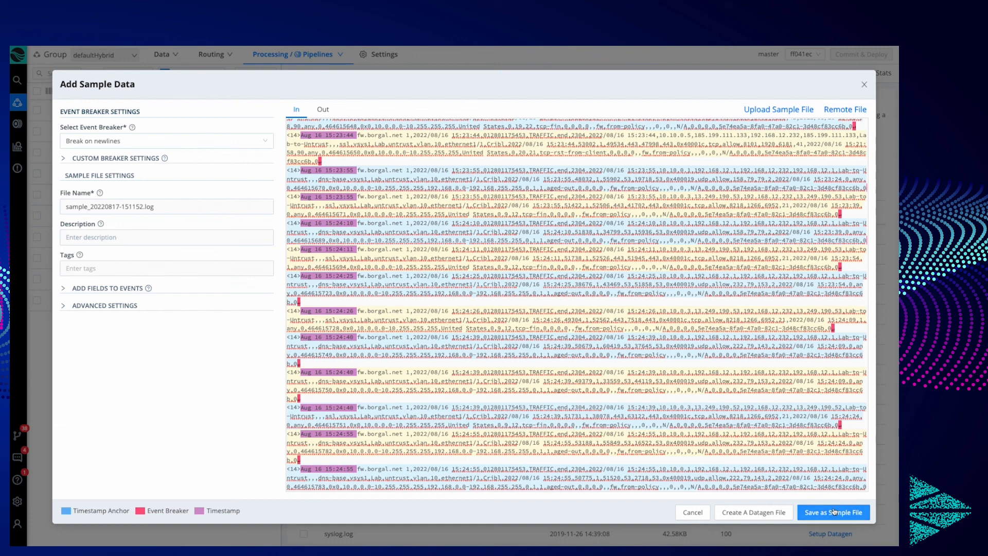
left_click(833, 511)
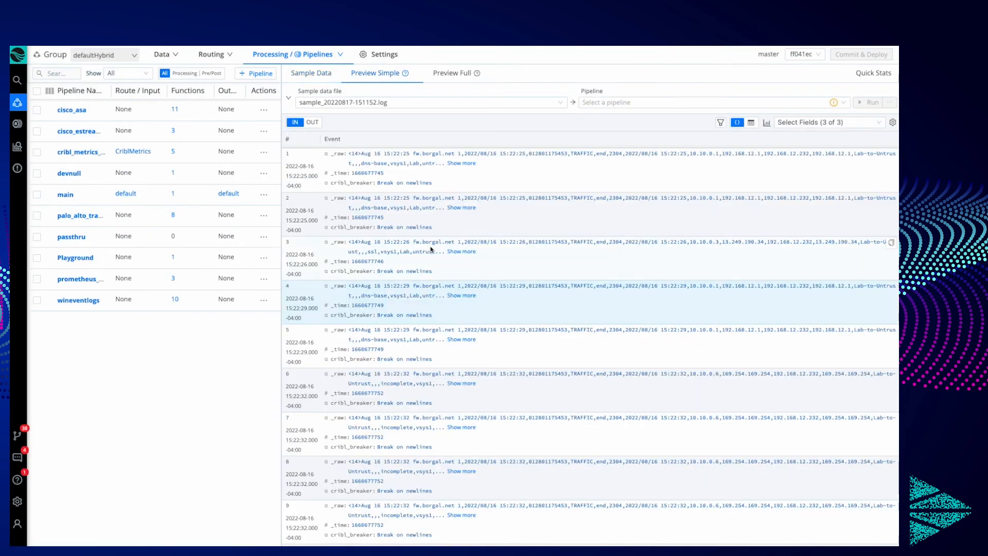